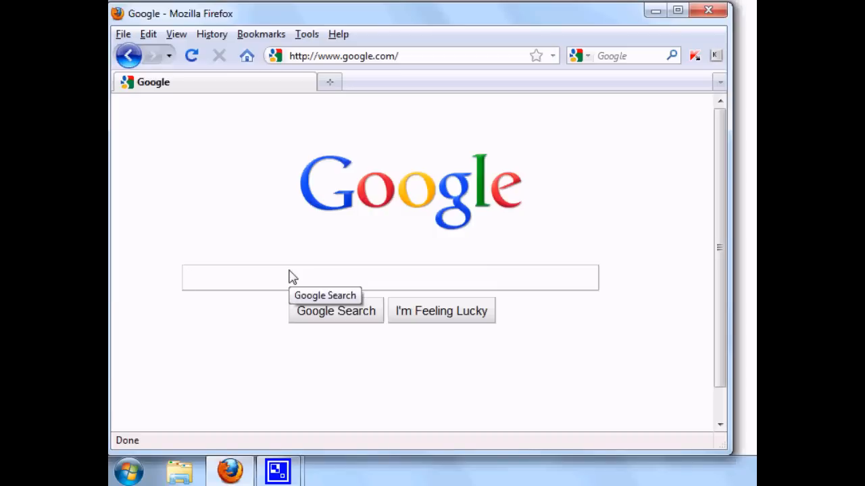
- Search Google for arduino and reach the arduino.cc software download page
{"action": "type", "text": "arduin"}
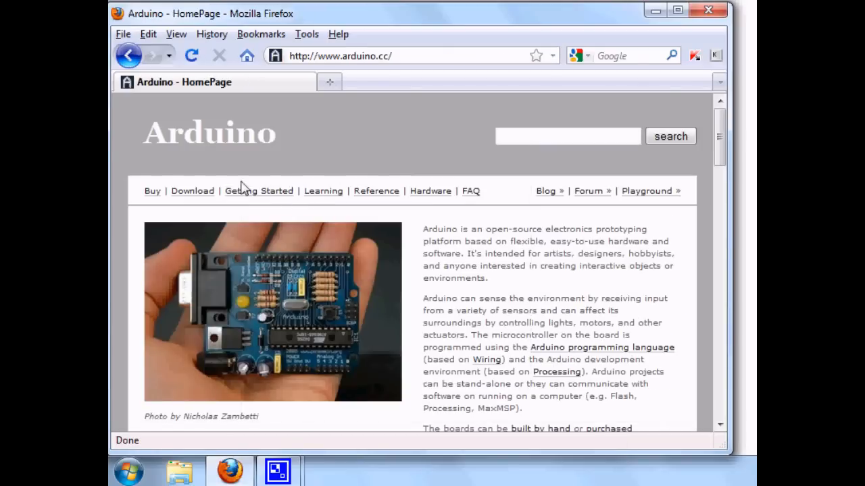
{"action": "left_click", "coordinate": [193, 191]}
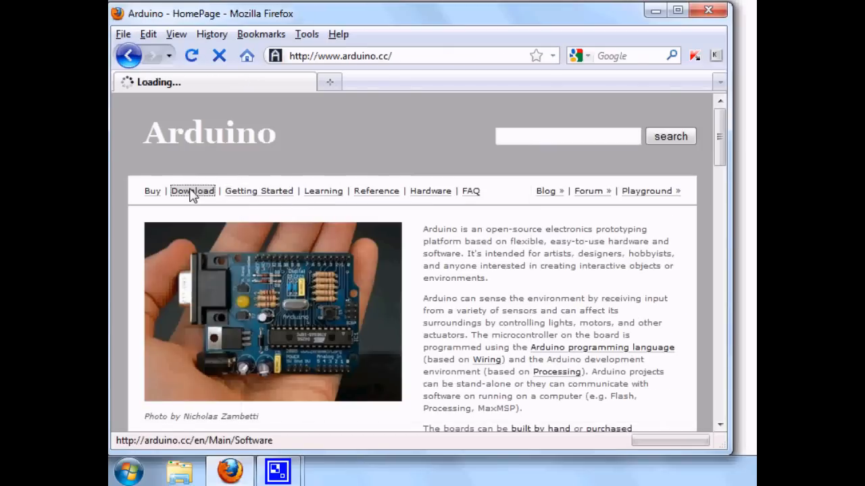
{"action": "left_click", "coordinate": [192, 190]}
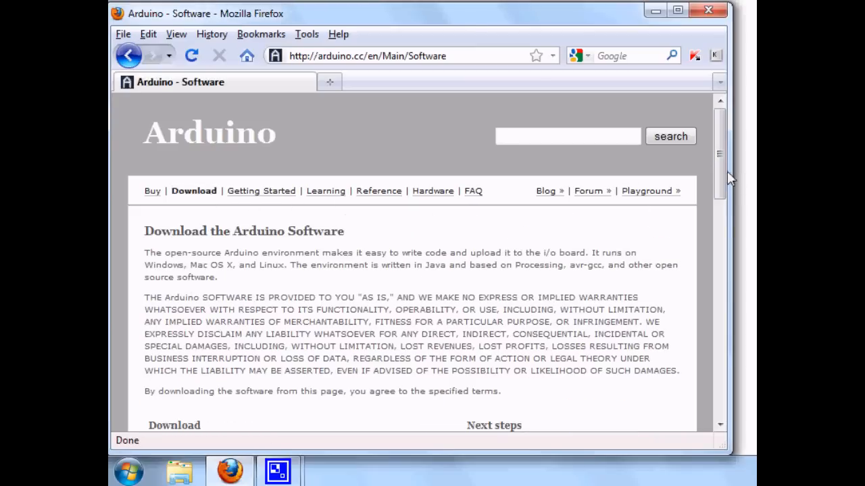
{"action": "scroll", "scroll_direction": "down", "scroll_amount": 3}
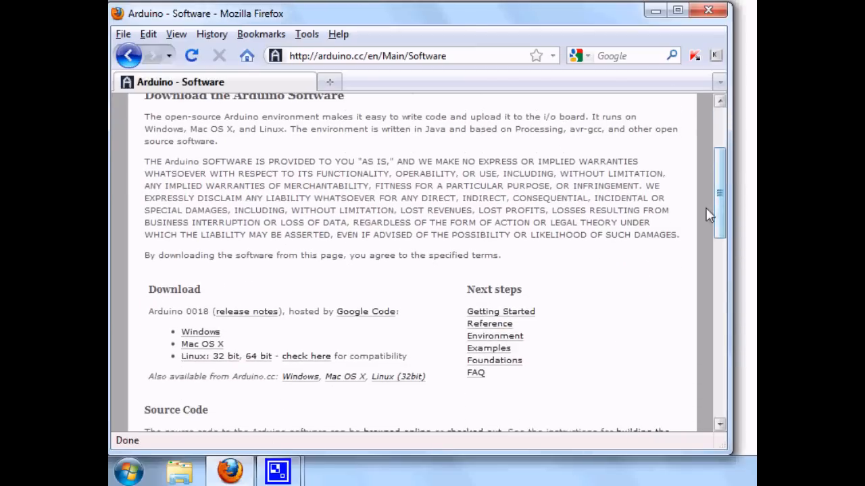
{"action": "mouse_move", "coordinate": [201, 332]}
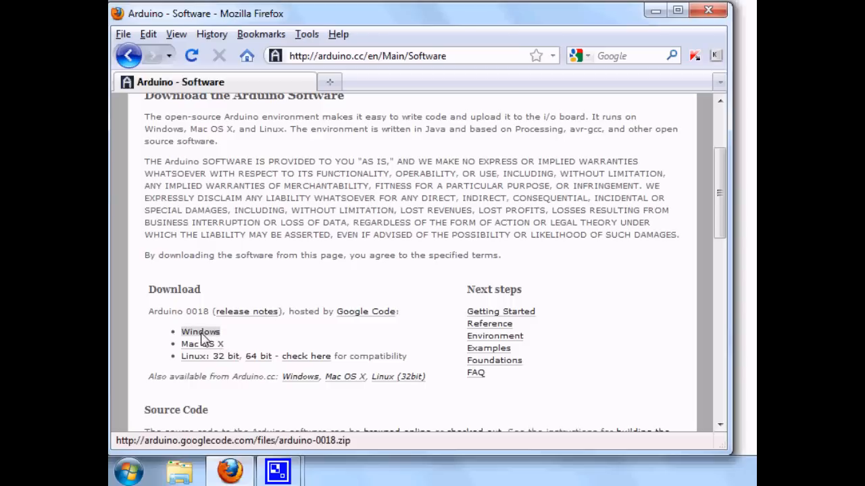
- Download the Windows arduino-0018.zip (85.8 MB) and close the downloads list
{"action": "left_click", "coordinate": [200, 331]}
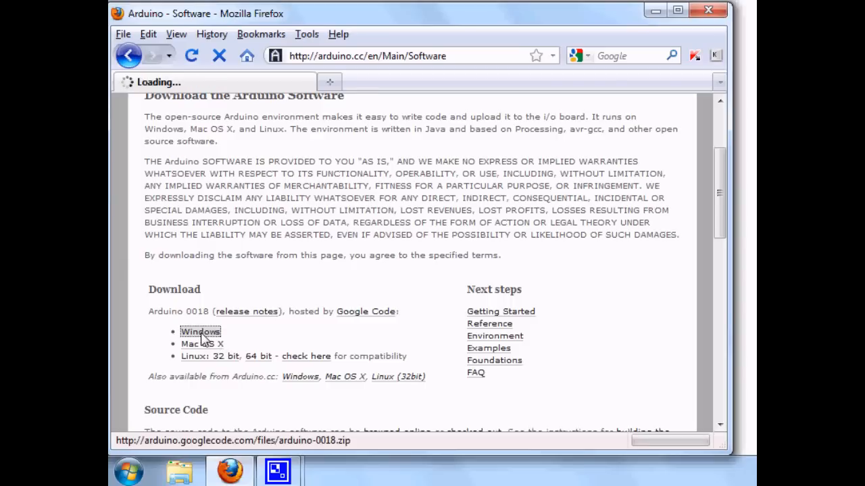
{"action": "left_click", "coordinate": [200, 332]}
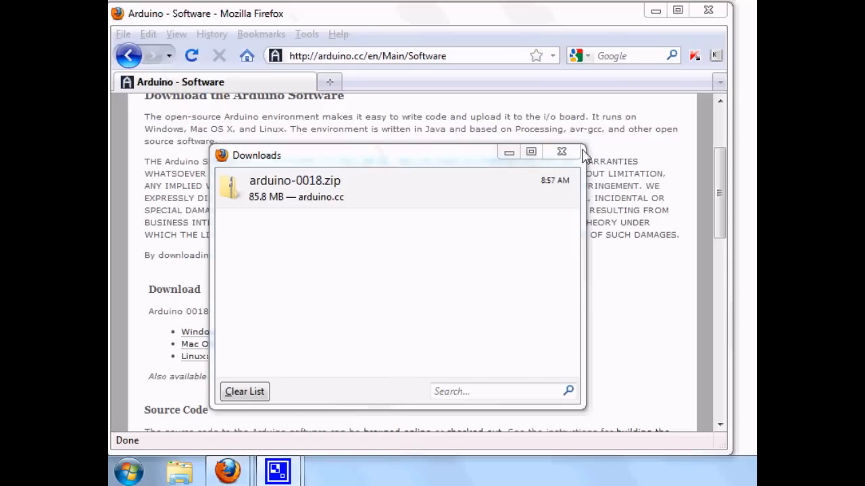
{"action": "left_click", "coordinate": [561, 151]}
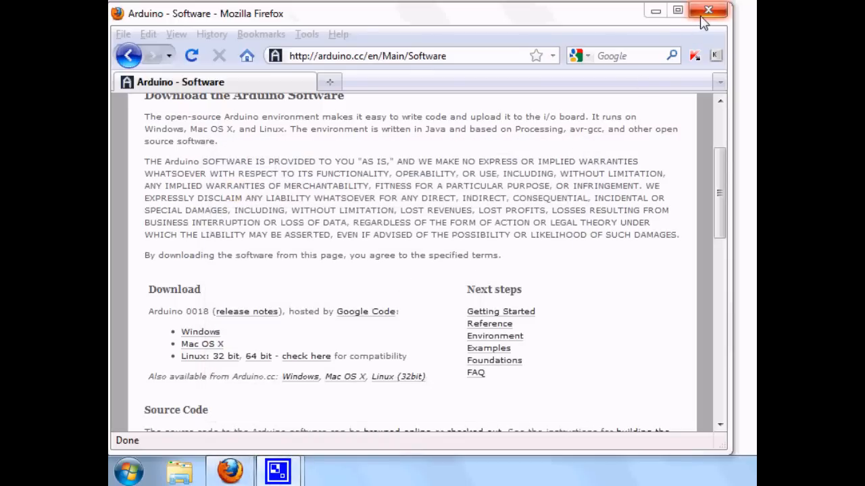
- Close Firefox and extract arduino-0018.zip in the Downloads folder
{"action": "left_click", "coordinate": [180, 478]}
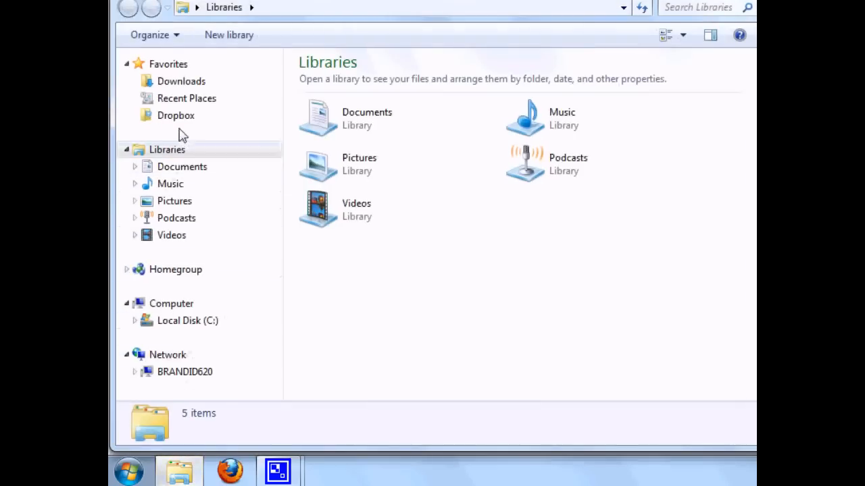
{"action": "left_click", "coordinate": [180, 81]}
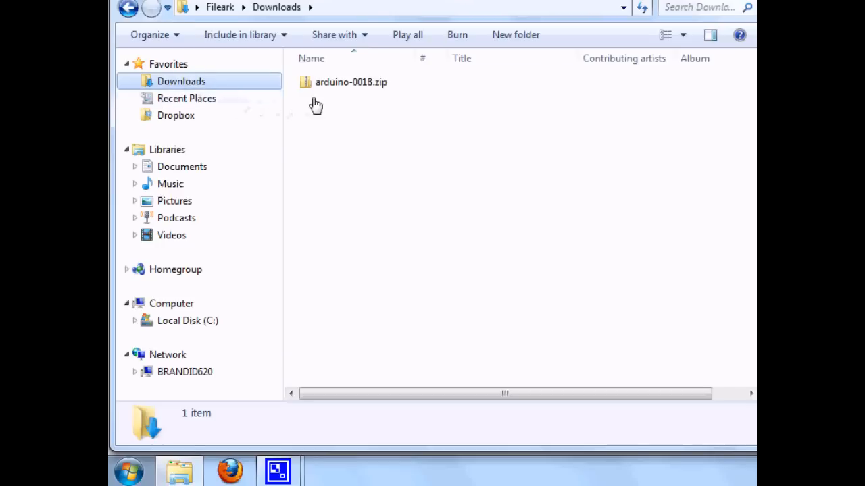
{"action": "right_click", "coordinate": [349, 88]}
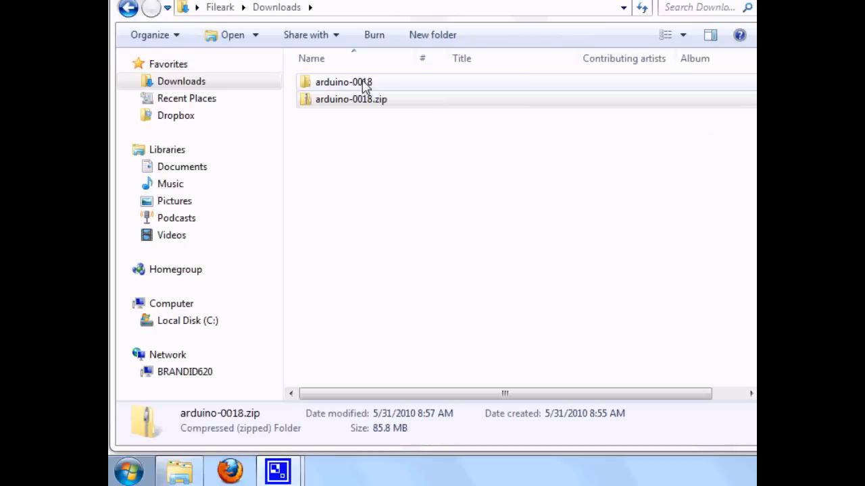
- Delete the arduino-0018.zip archive and open the extracted arduino-0018 folder
{"action": "left_click", "coordinate": [343, 82]}
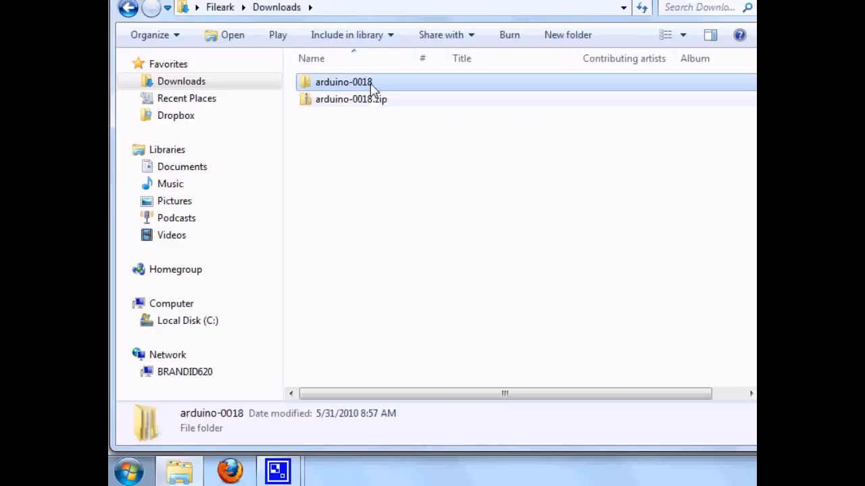
{"action": "left_click", "coordinate": [349, 99]}
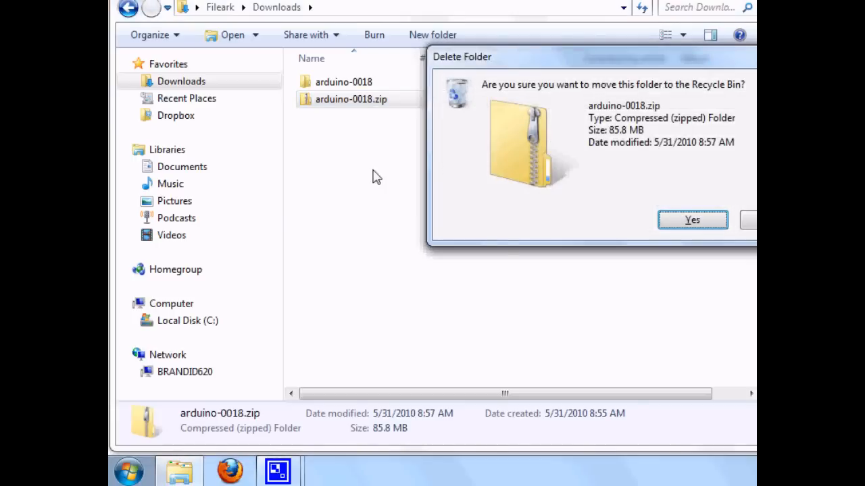
{"action": "left_click", "coordinate": [691, 219]}
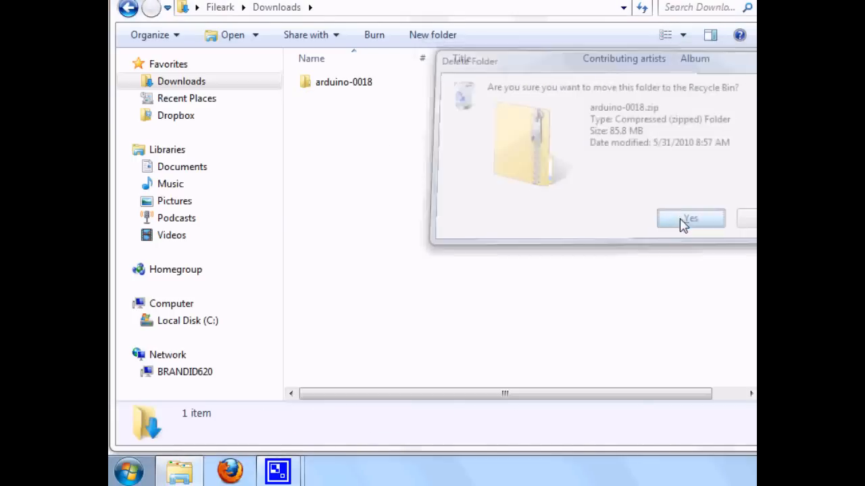
{"action": "left_click", "coordinate": [690, 218]}
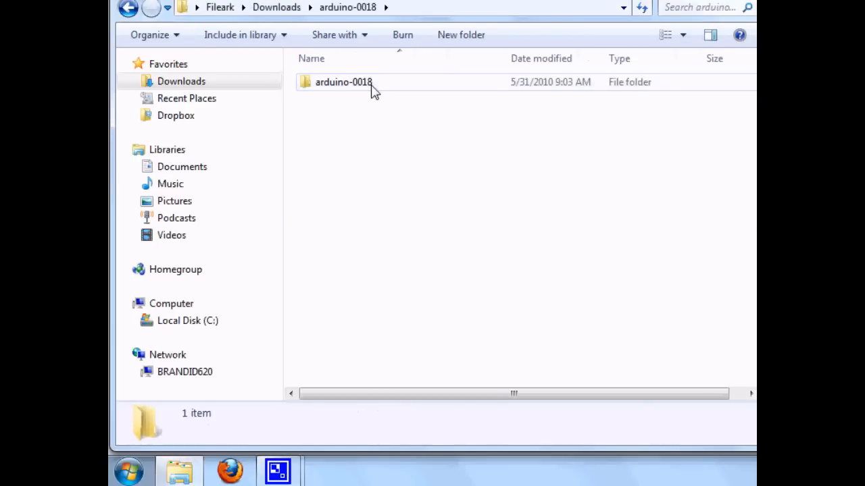
- Navigate into the inner arduino-0018 folder containing arduino.exe
{"action": "double_click", "coordinate": [346, 82]}
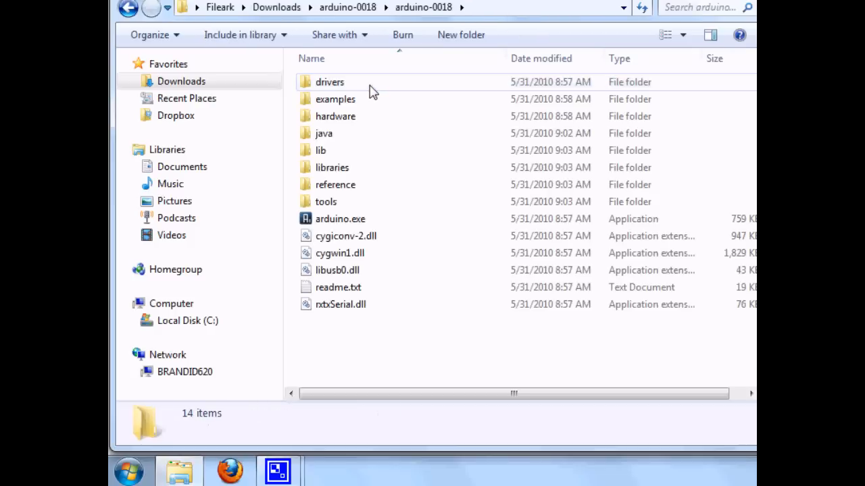
{"action": "mouse_move", "coordinate": [331, 167]}
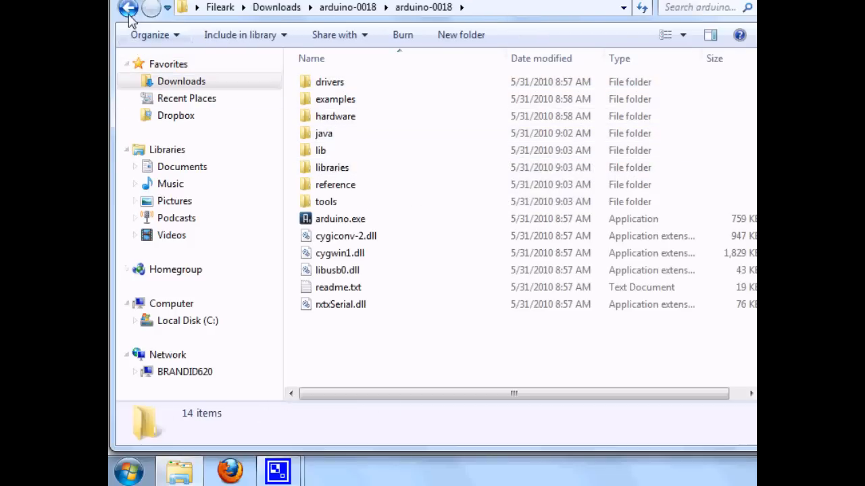
{"action": "left_click", "coordinate": [123, 12]}
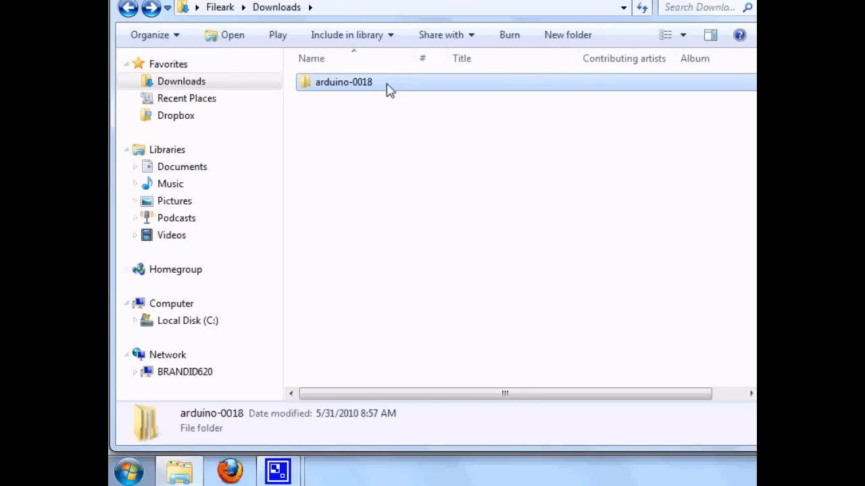
{"action": "double_click", "coordinate": [341, 82]}
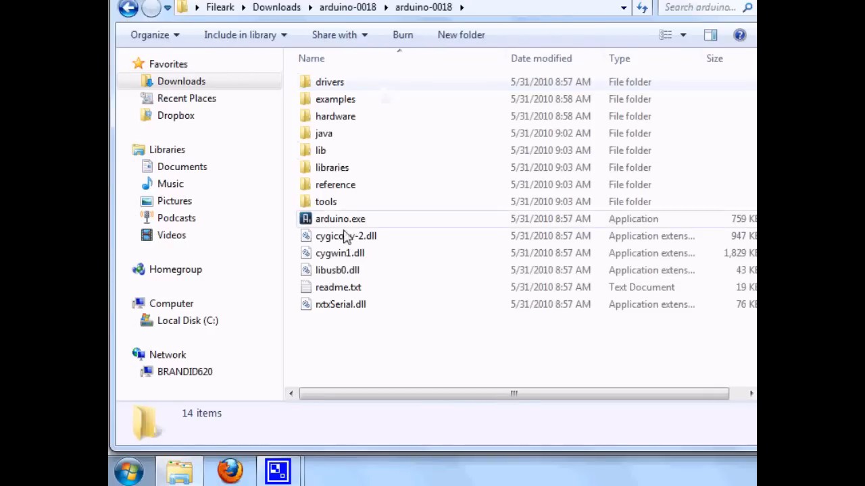
- Run arduino.exe, allowing it past the unverified publisher security warning
{"action": "left_click", "coordinate": [340, 219]}
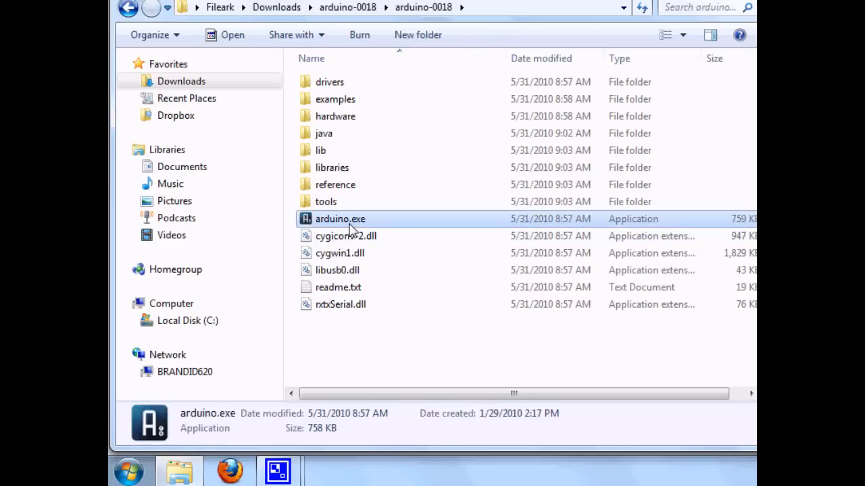
{"action": "double_click", "coordinate": [337, 219]}
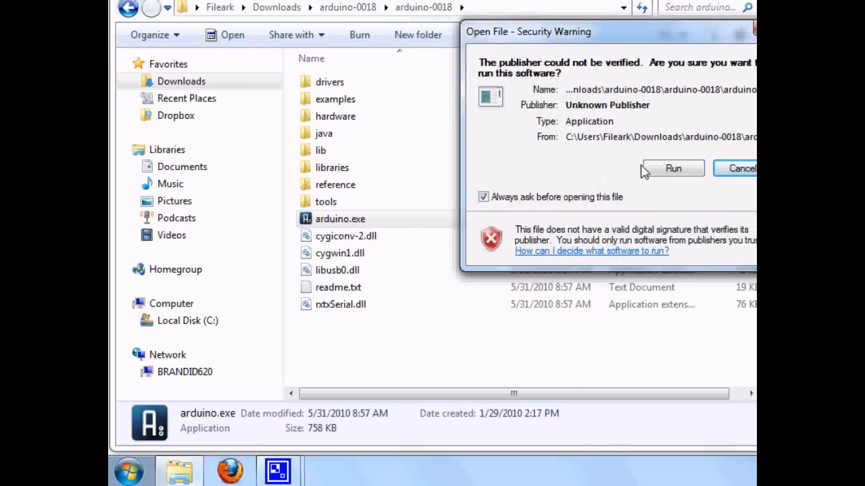
{"action": "left_click", "coordinate": [677, 168]}
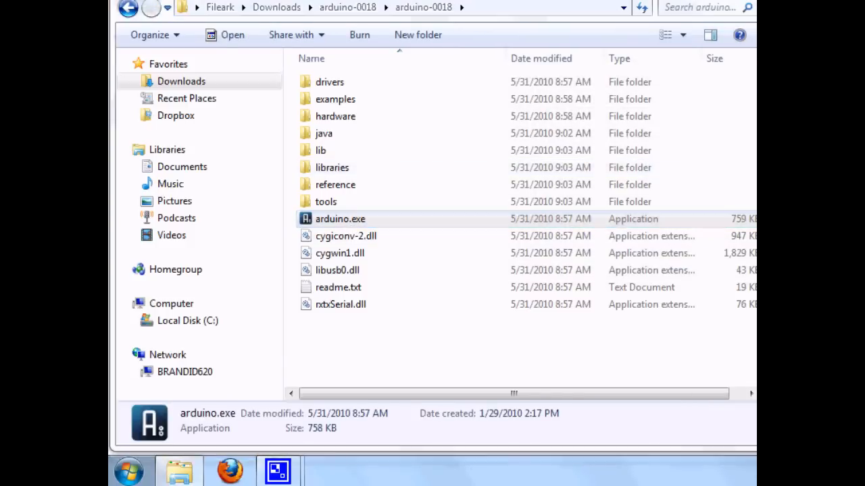
{"action": "double_click", "coordinate": [342, 218]}
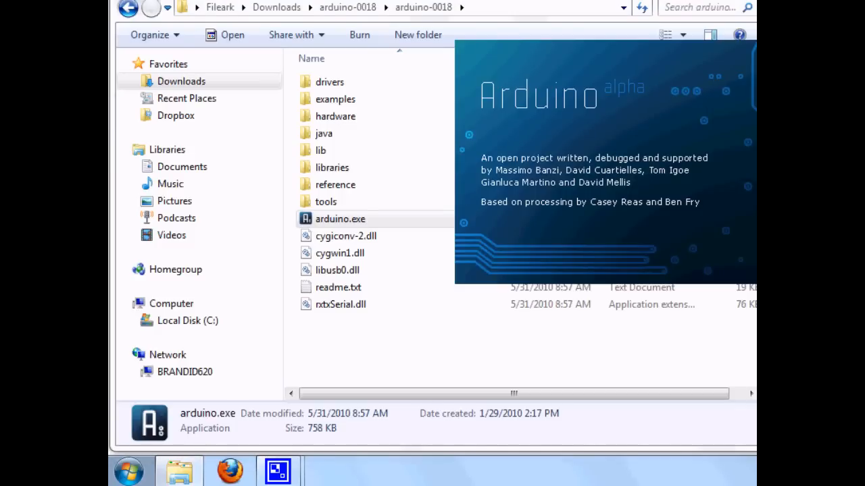
{"action": "double_click", "coordinate": [335, 219]}
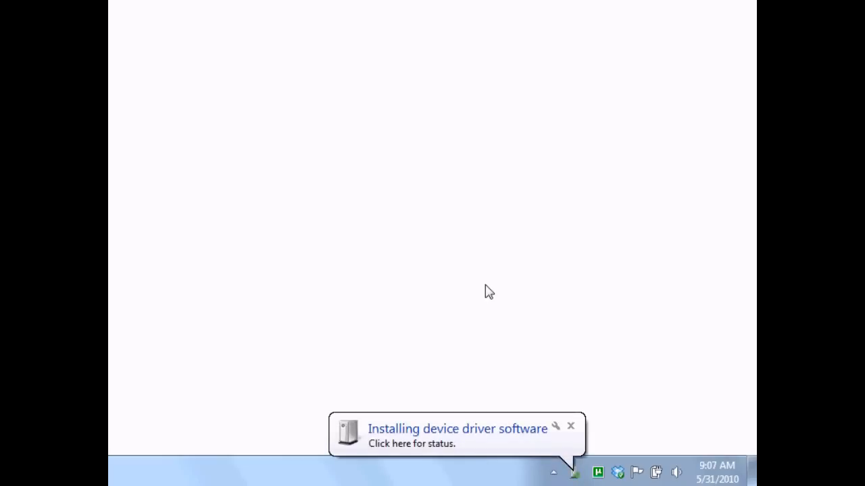
{"action": "mouse_move", "coordinate": [452, 393]}
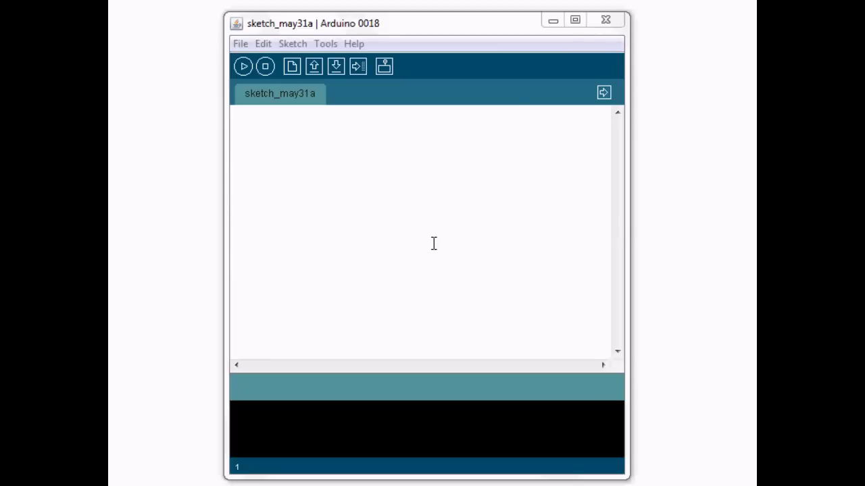
{"action": "mouse_move", "coordinate": [352, 113]}
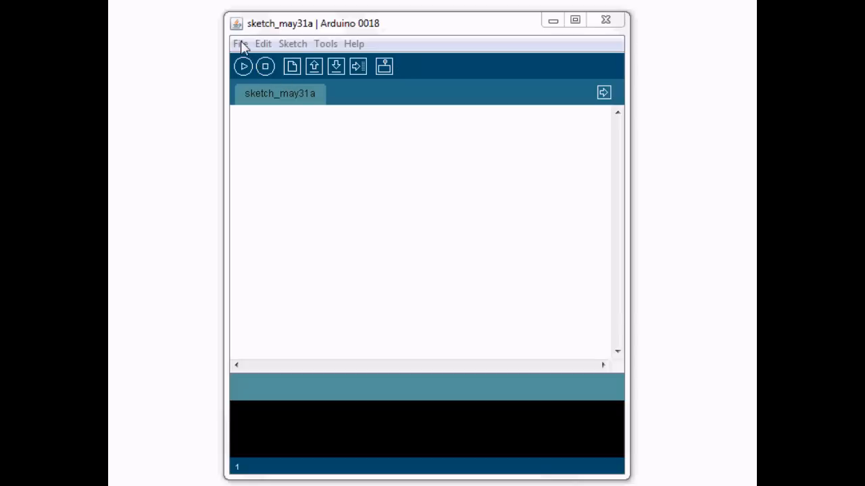
- Browse the Open dialog to arduino-0018\examples\Digital\BlinkWithoutDelay\BlinkWithoutDelay.pde
{"action": "left_click", "coordinate": [239, 44]}
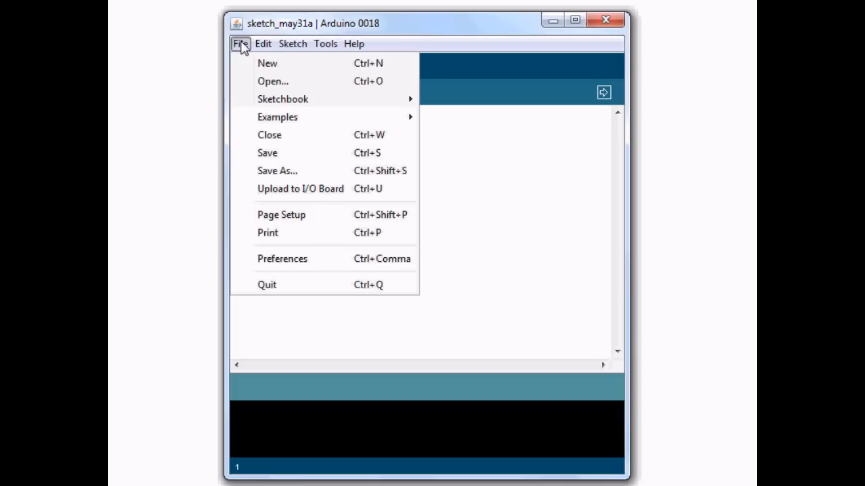
{"action": "mouse_move", "coordinate": [337, 103]}
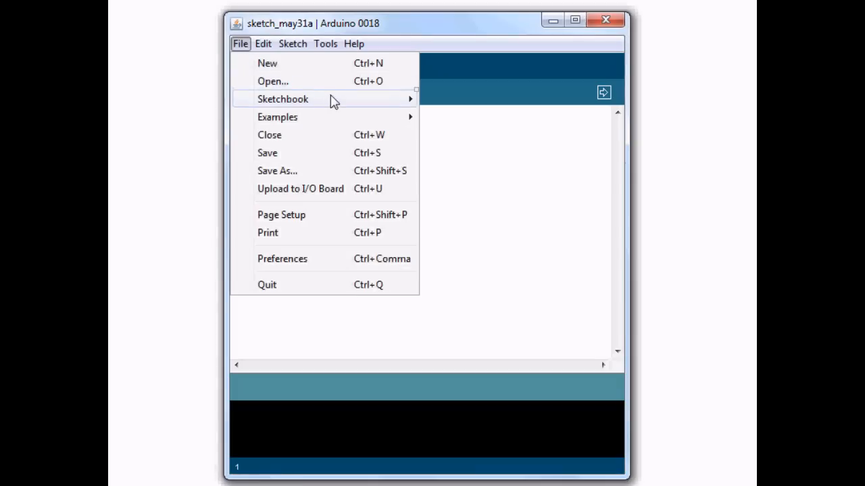
{"action": "left_click", "coordinate": [271, 82]}
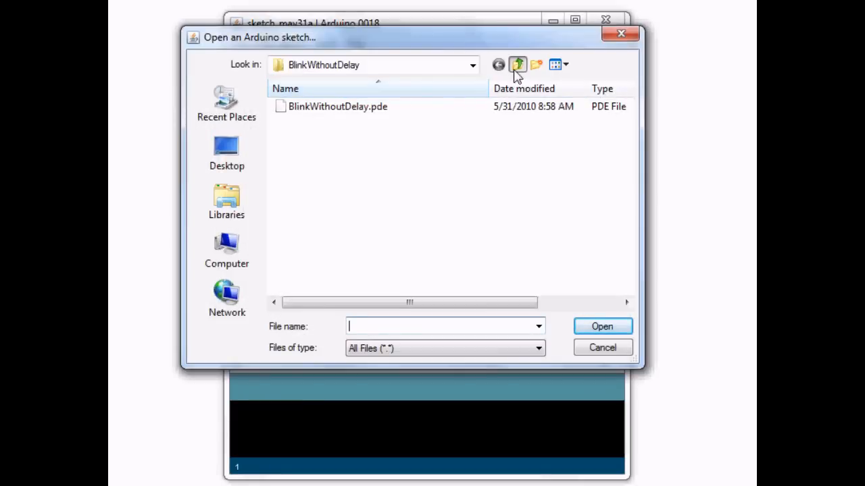
{"action": "left_click", "coordinate": [517, 64]}
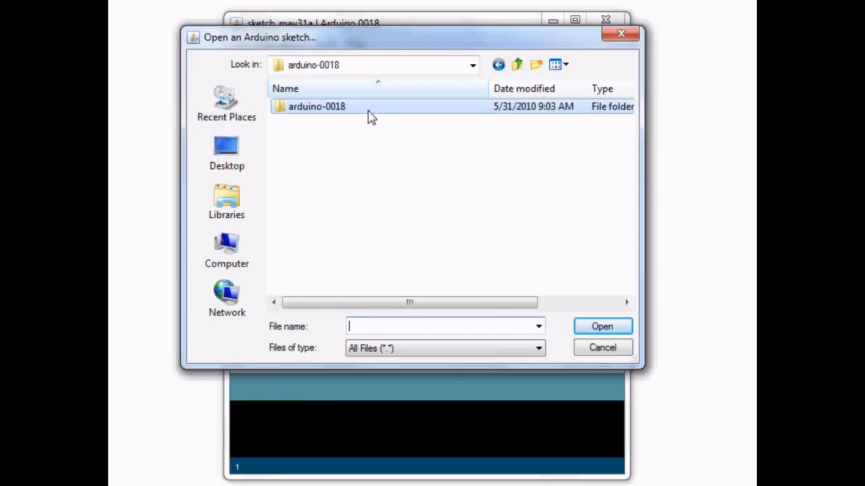
{"action": "double_click", "coordinate": [315, 106]}
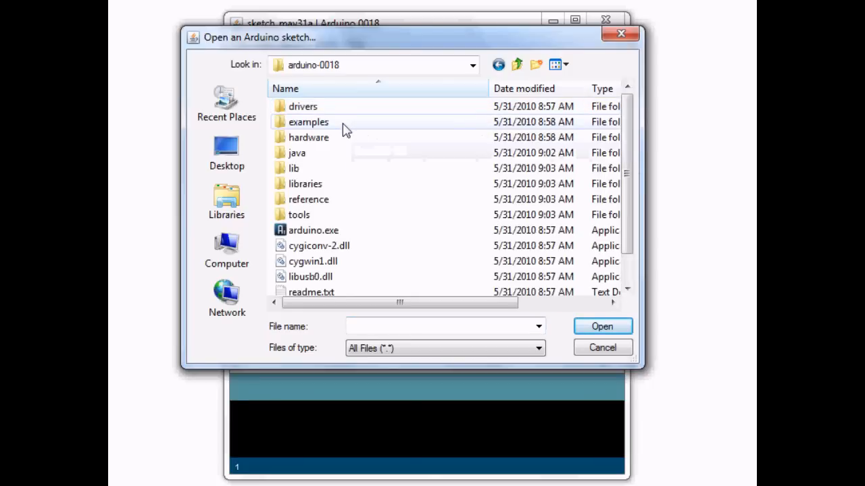
{"action": "double_click", "coordinate": [308, 121]}
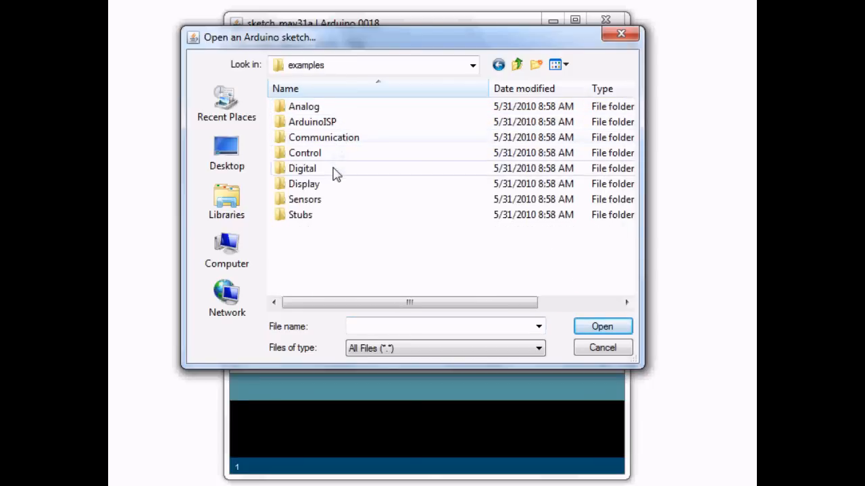
{"action": "double_click", "coordinate": [300, 168]}
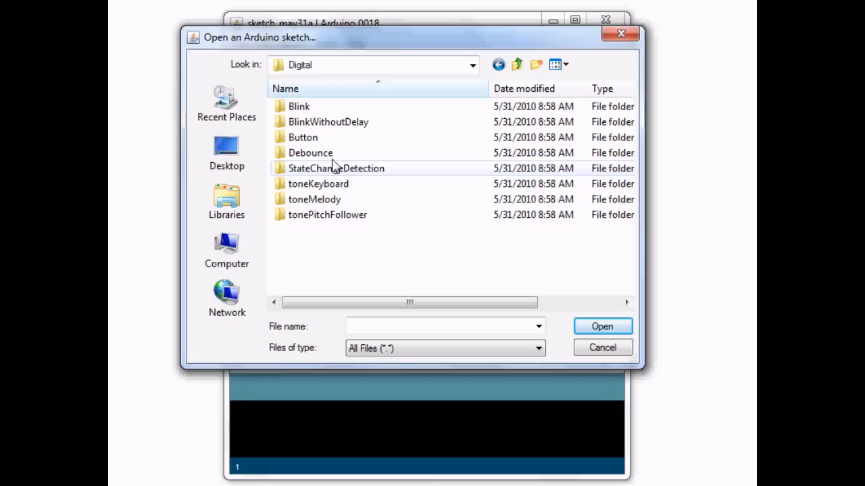
{"action": "mouse_move", "coordinate": [356, 111]}
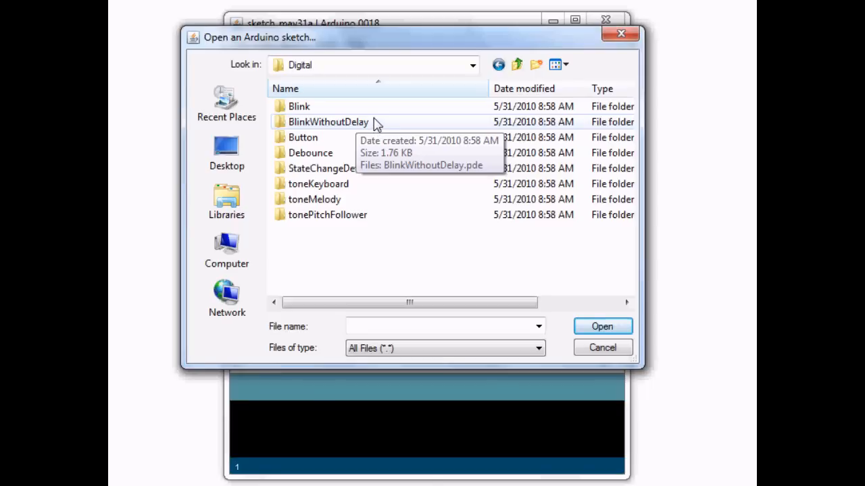
{"action": "mouse_move", "coordinate": [381, 131]}
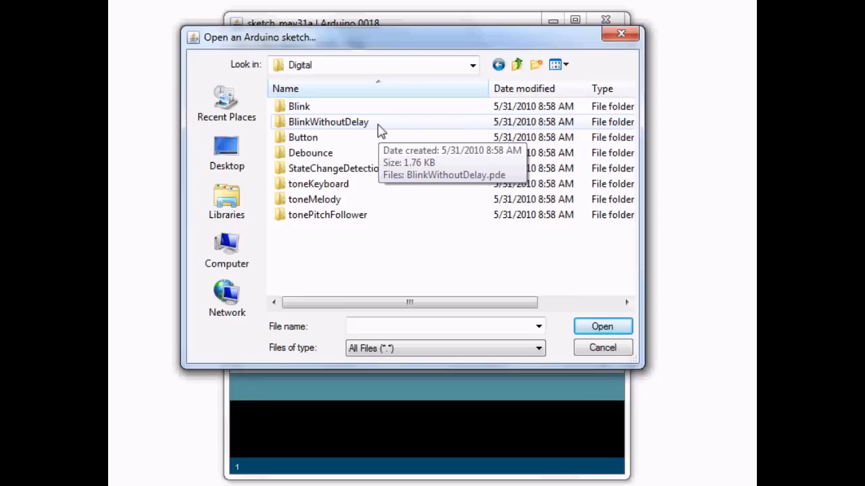
{"action": "double_click", "coordinate": [324, 121]}
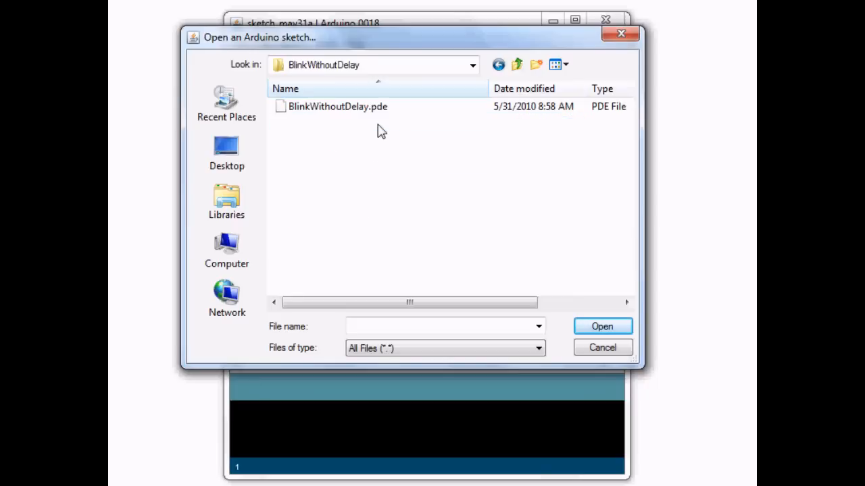
{"action": "left_click", "coordinate": [603, 347]}
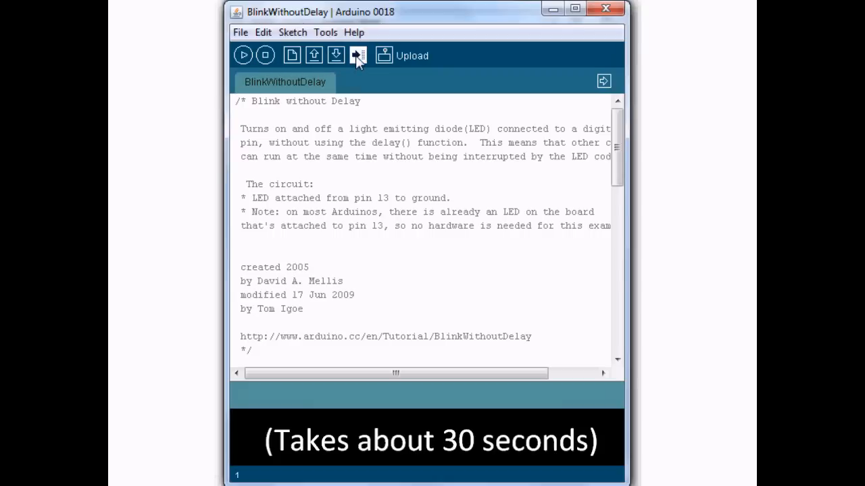
- Upload the BlinkWithoutDelay sketch, which fails with avrdude not-in-sync errors
{"action": "left_click", "coordinate": [356, 55]}
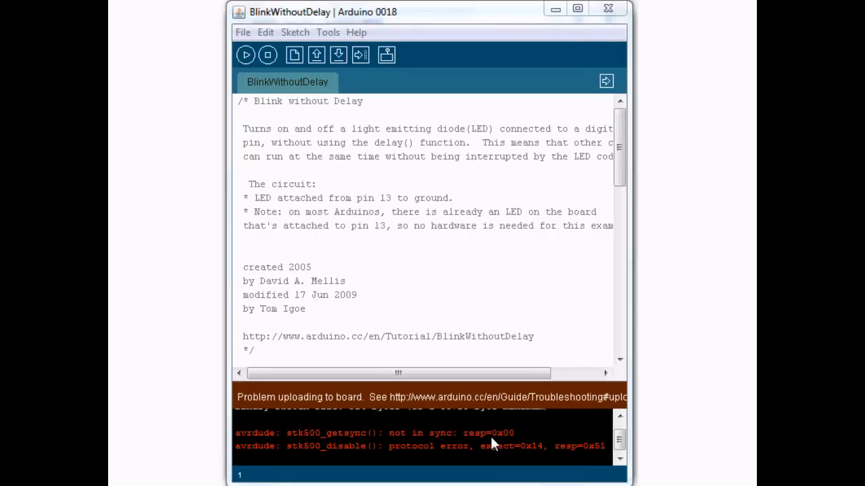
{"action": "mouse_move", "coordinate": [573, 441]}
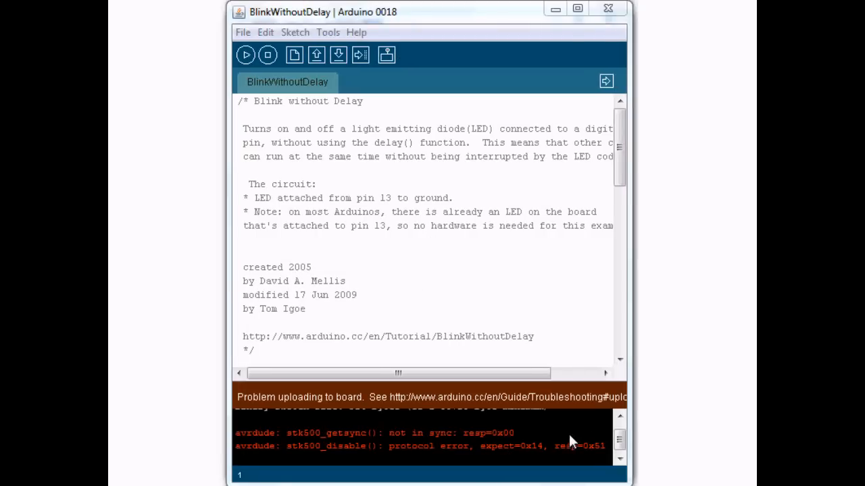
{"action": "mouse_move", "coordinate": [362, 55]}
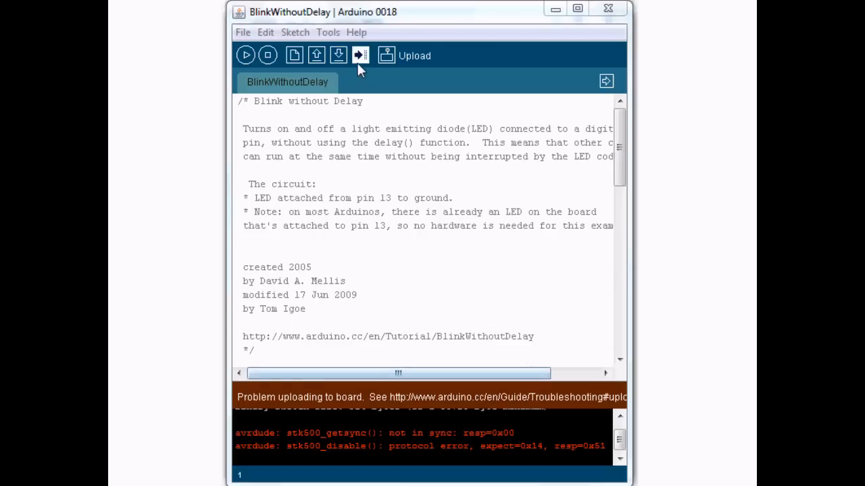
- Confirm the board as Duemilanove or Nano w/ ATmega328 and set the serial port to COM4
{"action": "left_click", "coordinate": [328, 31]}
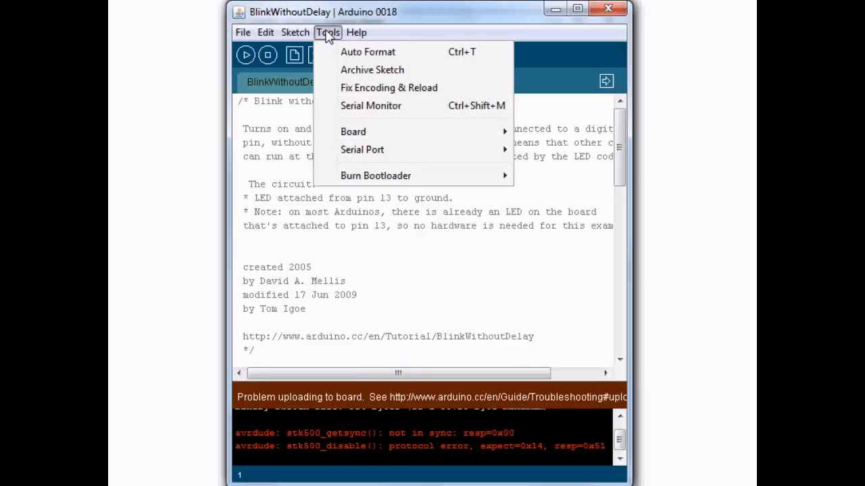
{"action": "mouse_move", "coordinate": [407, 135]}
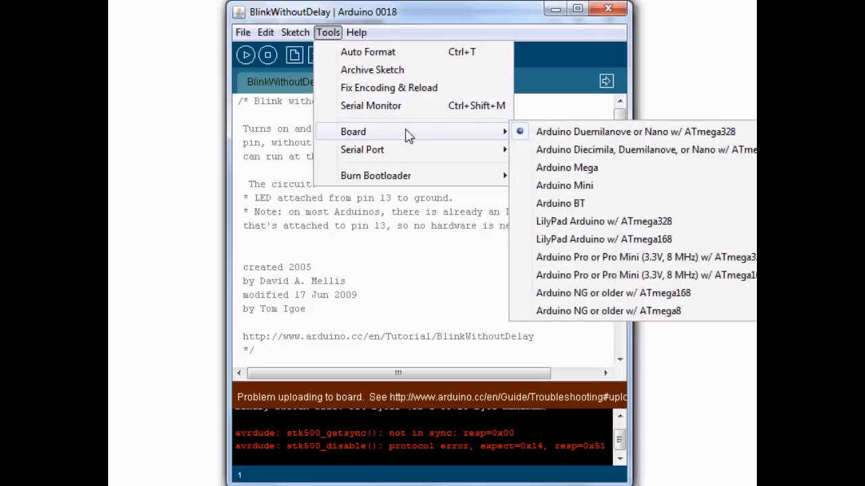
{"action": "mouse_move", "coordinate": [491, 137]}
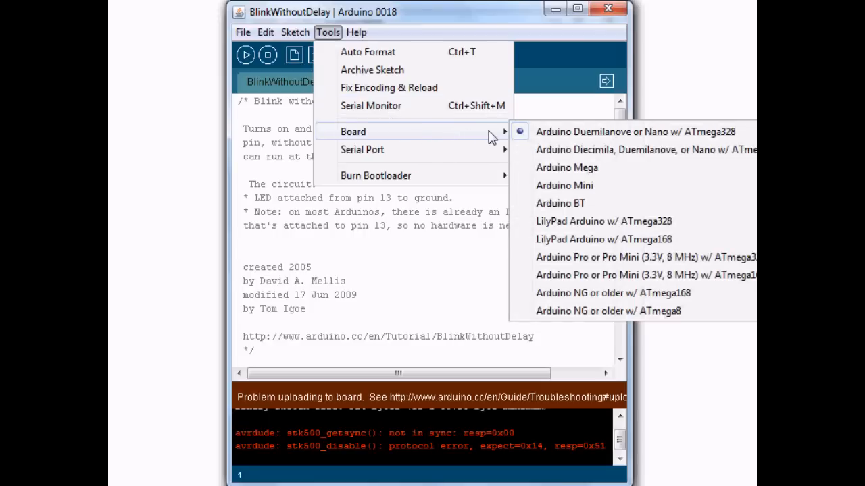
{"action": "mouse_move", "coordinate": [612, 154]}
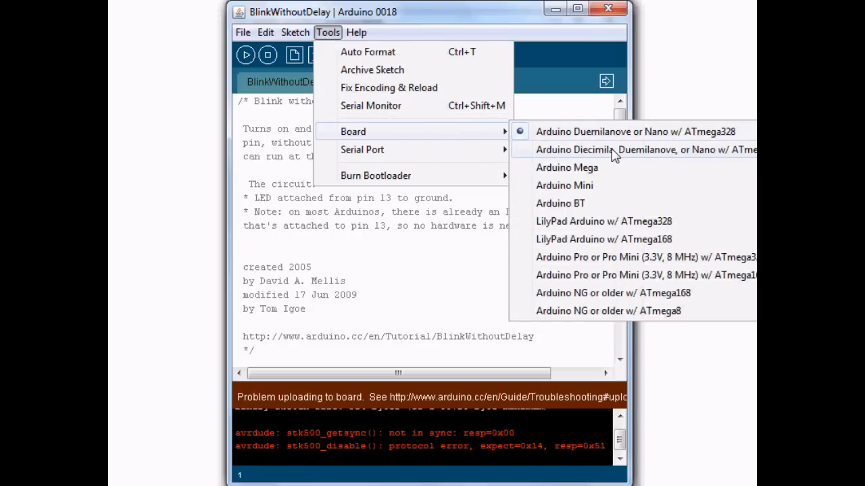
{"action": "mouse_move", "coordinate": [620, 157]}
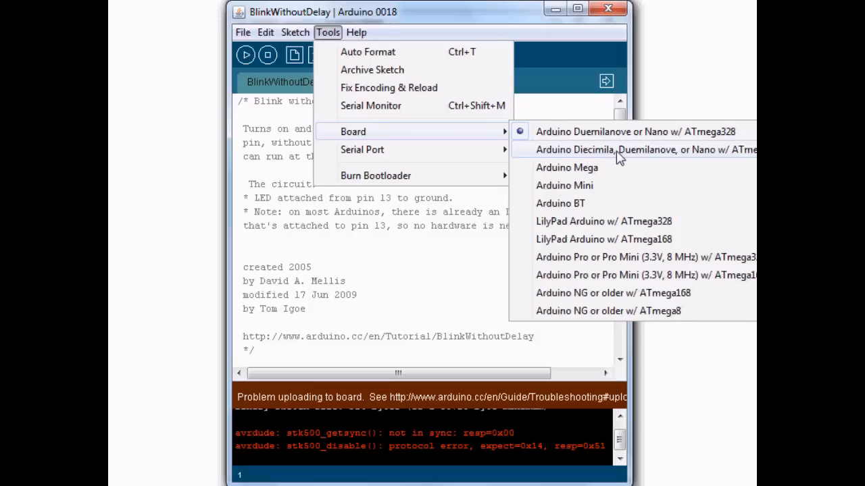
{"action": "left_click", "coordinate": [635, 149]}
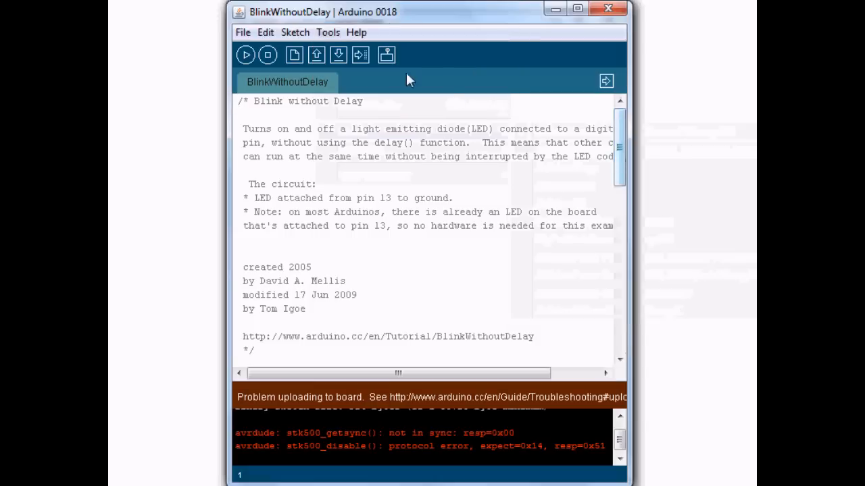
{"action": "left_click", "coordinate": [331, 32]}
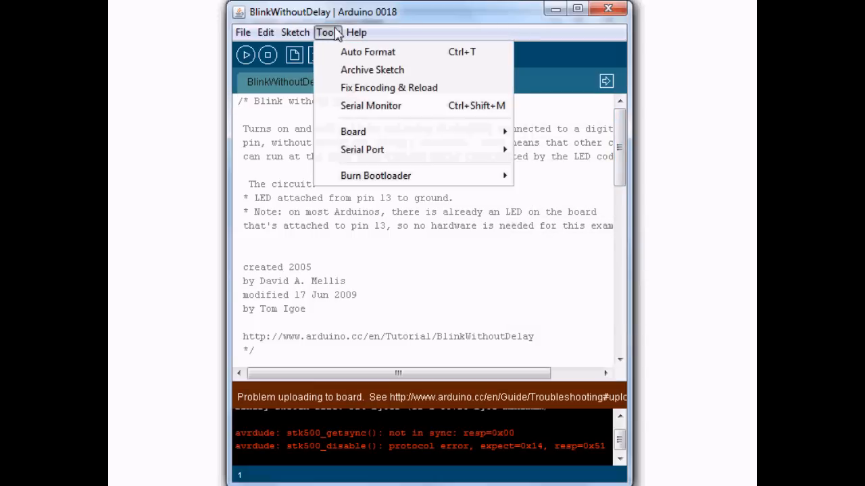
{"action": "mouse_move", "coordinate": [353, 131]}
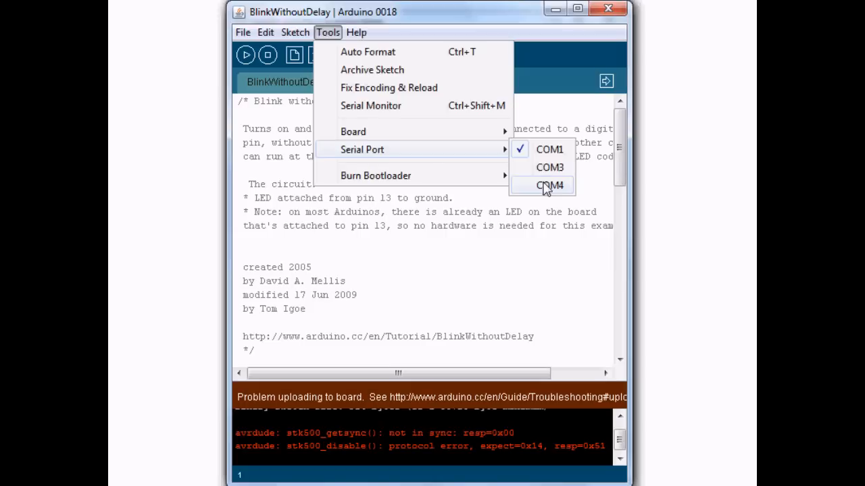
{"action": "left_click", "coordinate": [546, 185]}
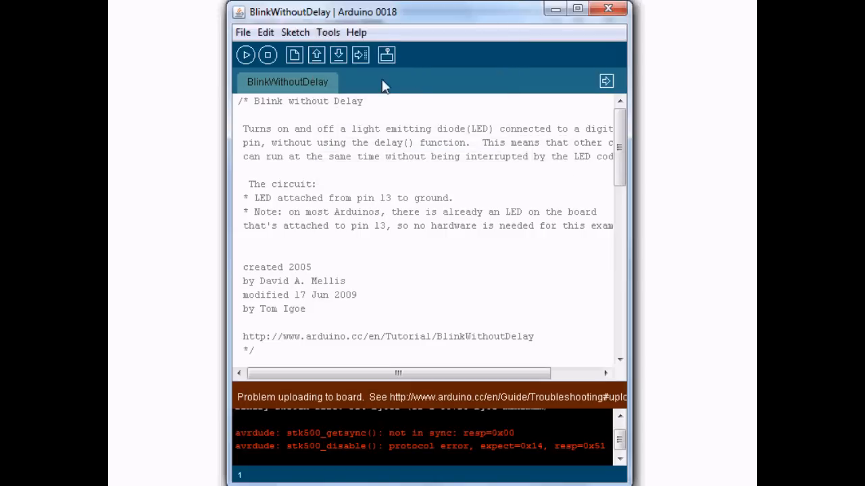
{"action": "mouse_move", "coordinate": [361, 54]}
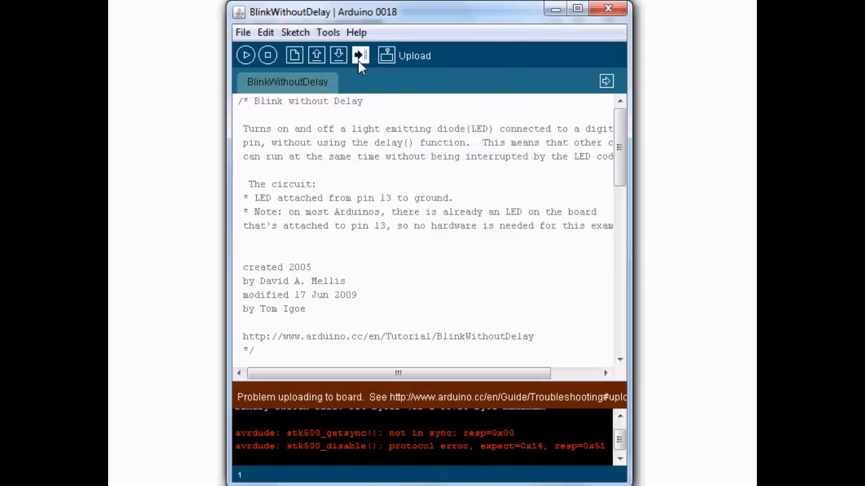
- Upload the Blink sketch to the board, producing an 896-byte binary
{"action": "left_click", "coordinate": [359, 56]}
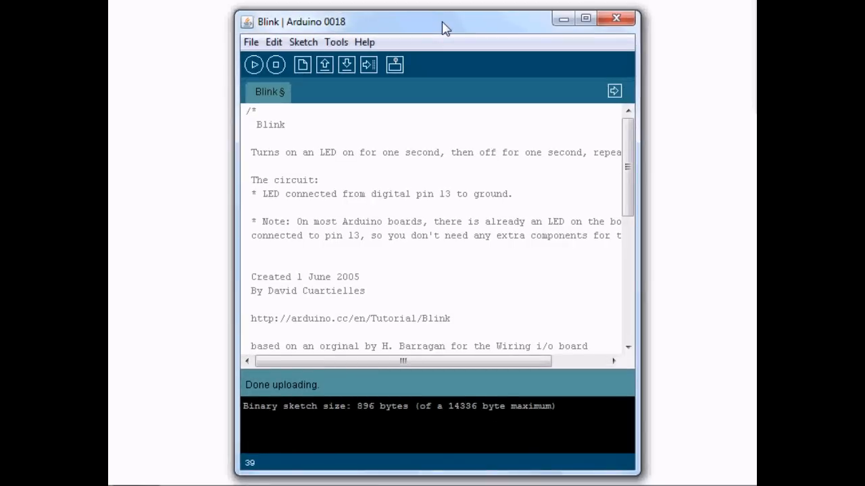
{"action": "mouse_move", "coordinate": [458, 98]}
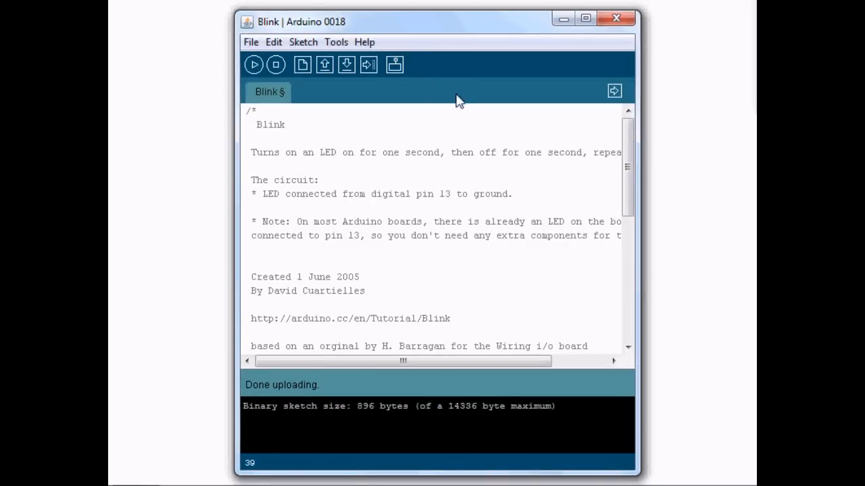
{"action": "mouse_move", "coordinate": [573, 137]}
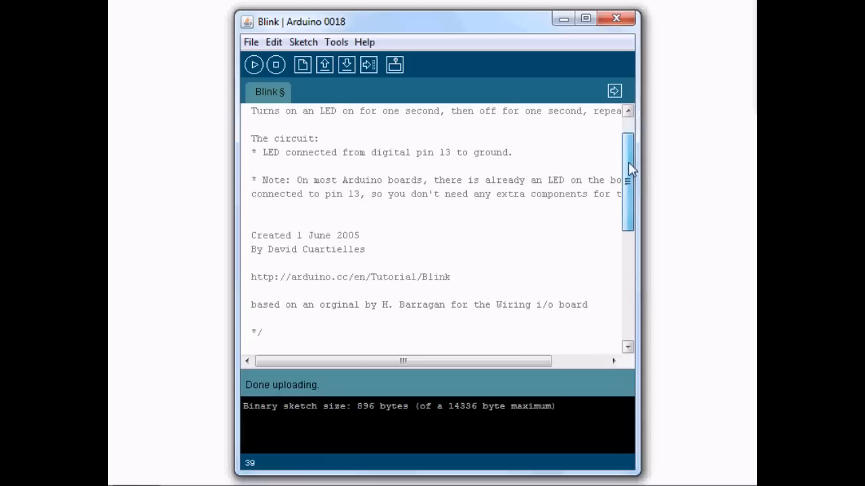
{"action": "scroll", "scroll_direction": "down", "scroll_amount": 3}
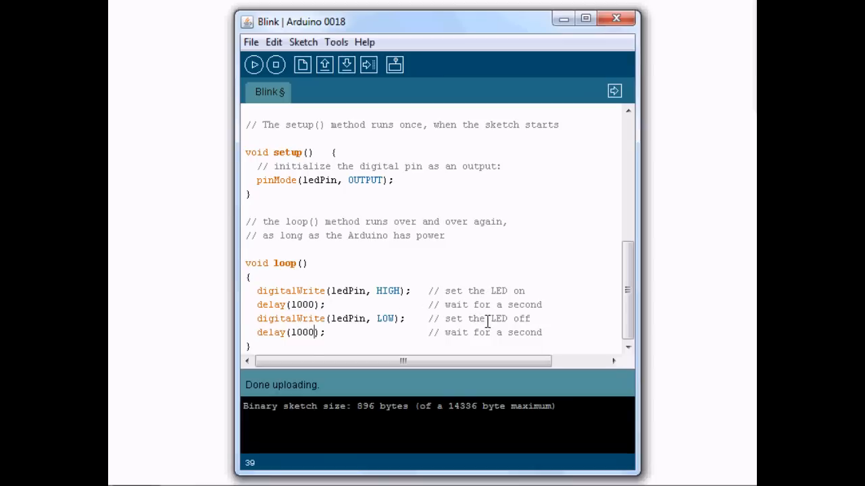
{"action": "mouse_move", "coordinate": [481, 333]}
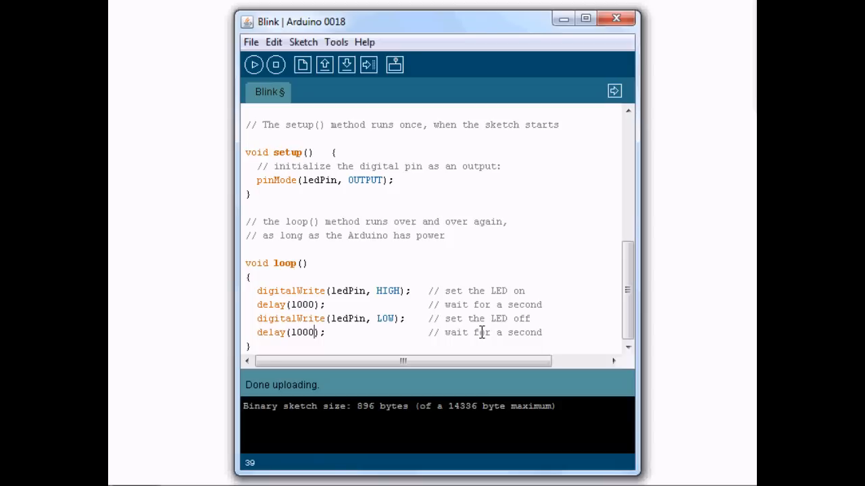
{"action": "mouse_move", "coordinate": [288, 305]}
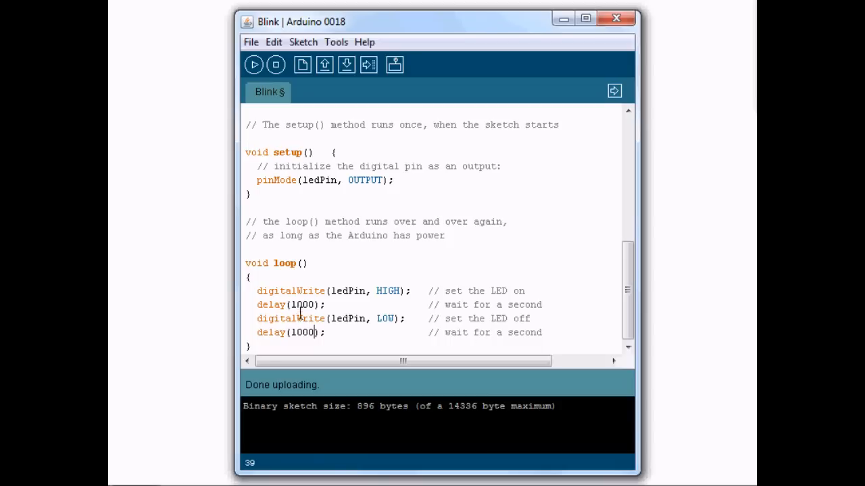
- Change the Blink loop delays to 2000 and 250 and upload the edited sketch
{"action": "double_click", "coordinate": [304, 305]}
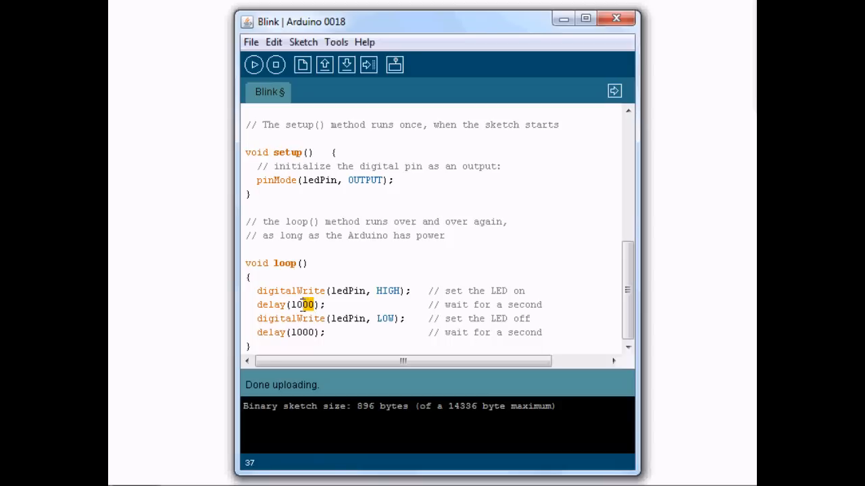
{"action": "double_click", "coordinate": [303, 304]}
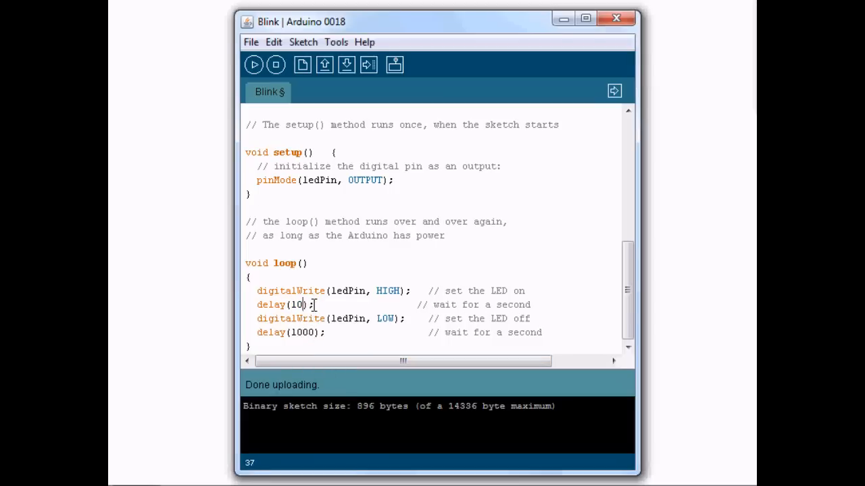
{"action": "type", "text": "2"}
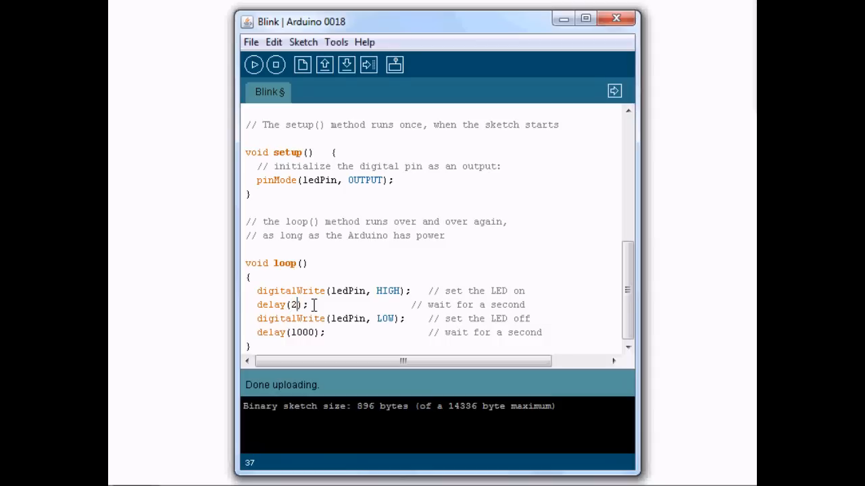
{"action": "type", "text": "000"}
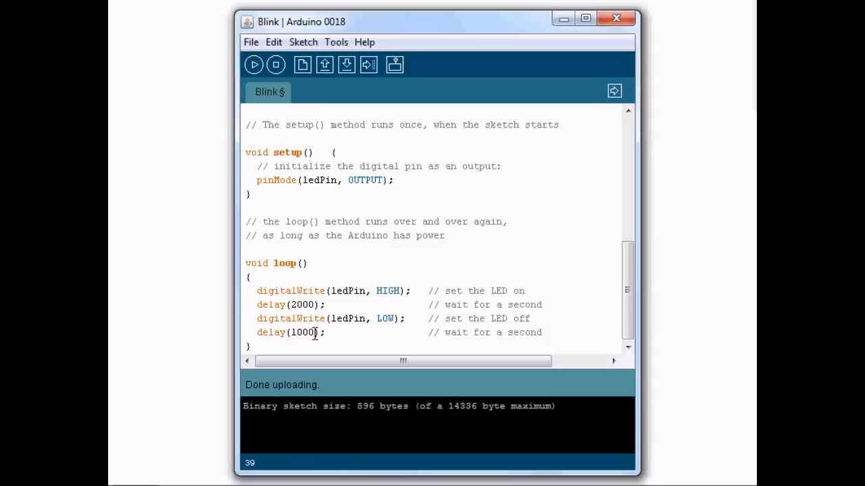
{"action": "type", "text": "2"}
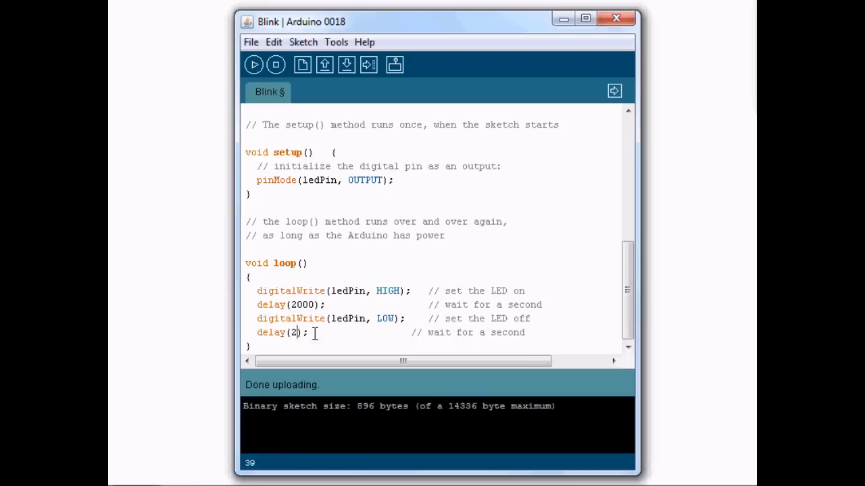
{"action": "type", "text": "50"}
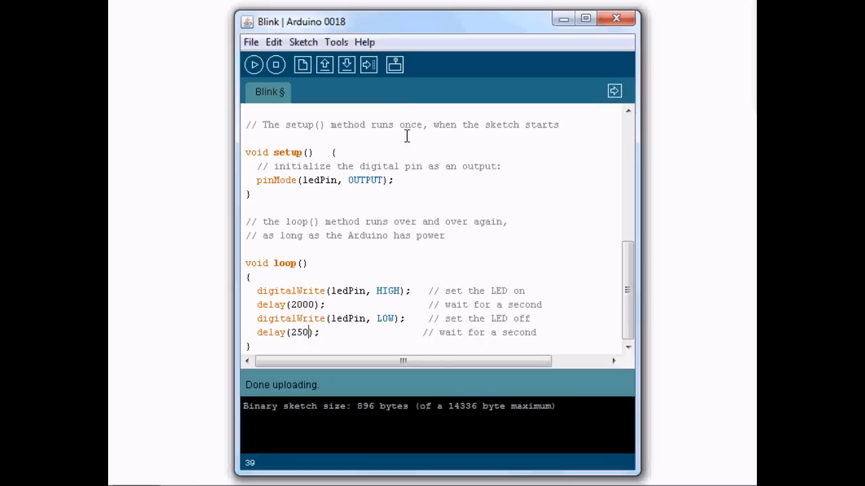
{"action": "left_click", "coordinate": [366, 65]}
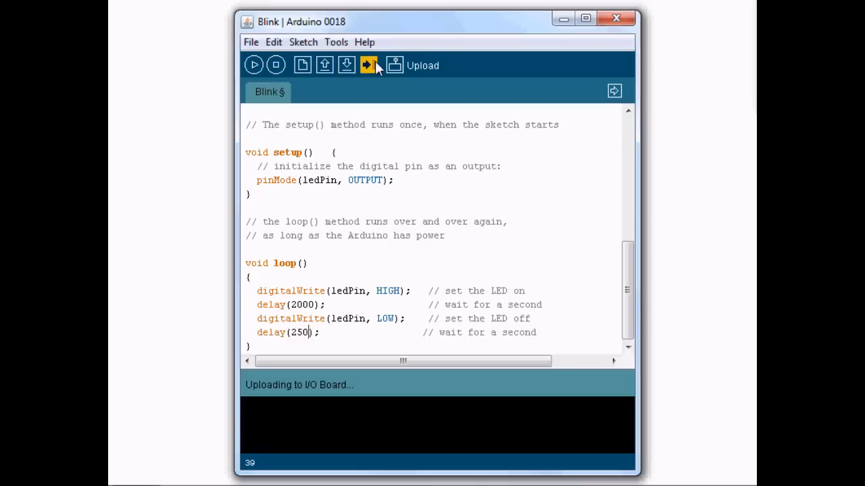
{"action": "left_click", "coordinate": [128, 469]}
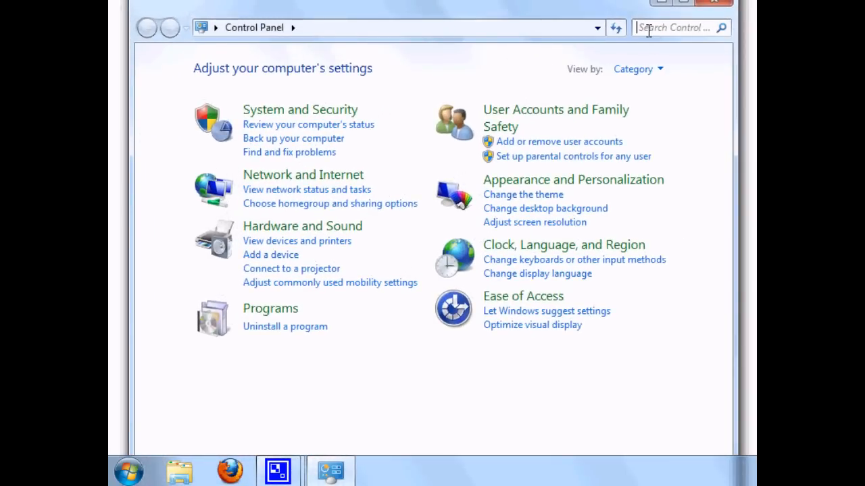
- Search the Control Panel for 'device' to find Device Manager
{"action": "type", "text": "device"}
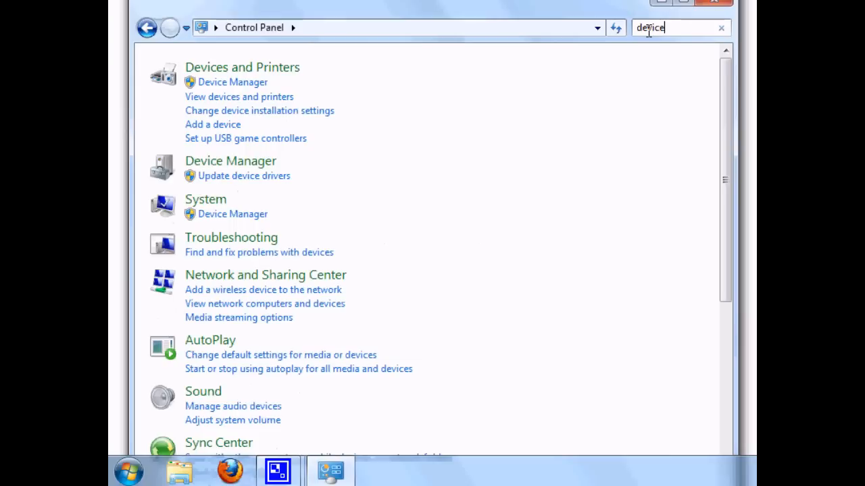
{"action": "mouse_move", "coordinate": [232, 88]}
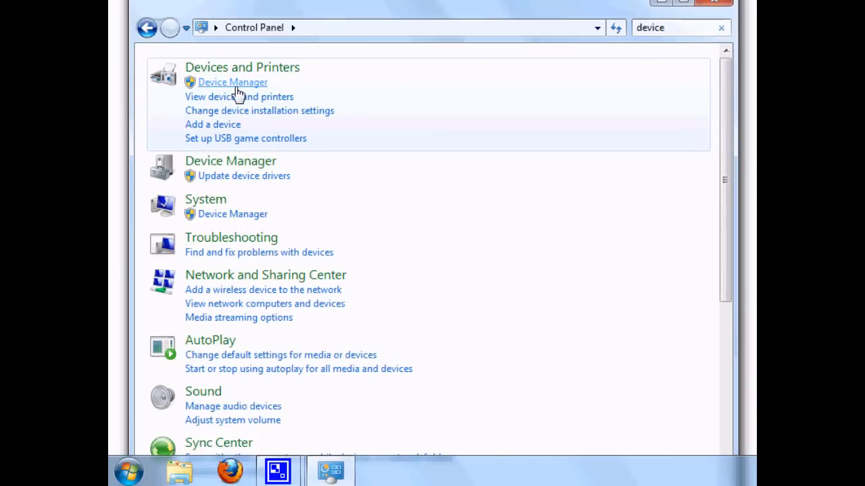
{"action": "mouse_move", "coordinate": [237, 91]}
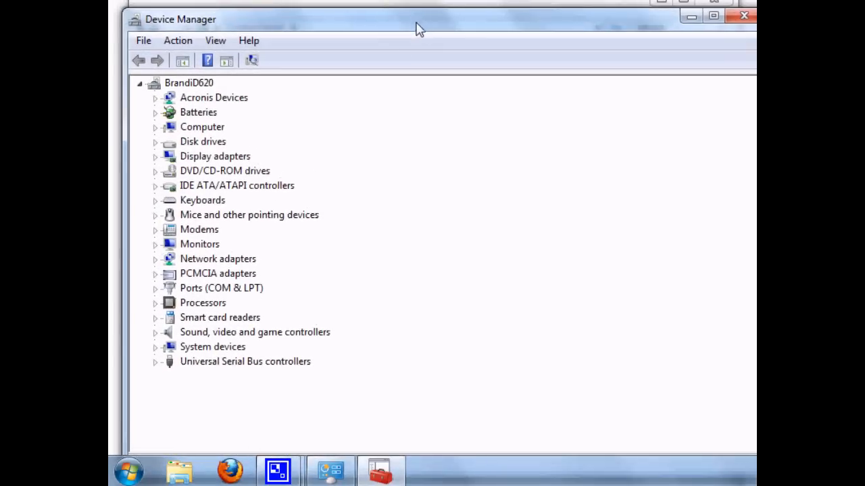
{"action": "mouse_move", "coordinate": [220, 317]}
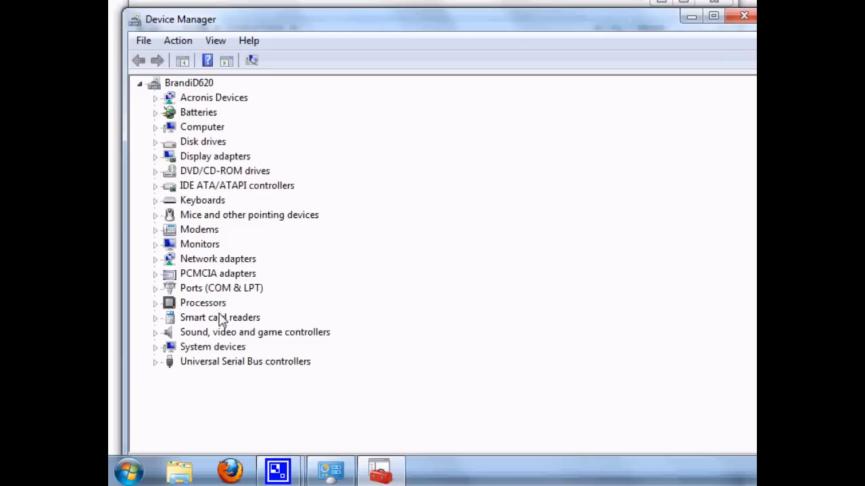
{"action": "mouse_move", "coordinate": [174, 367]}
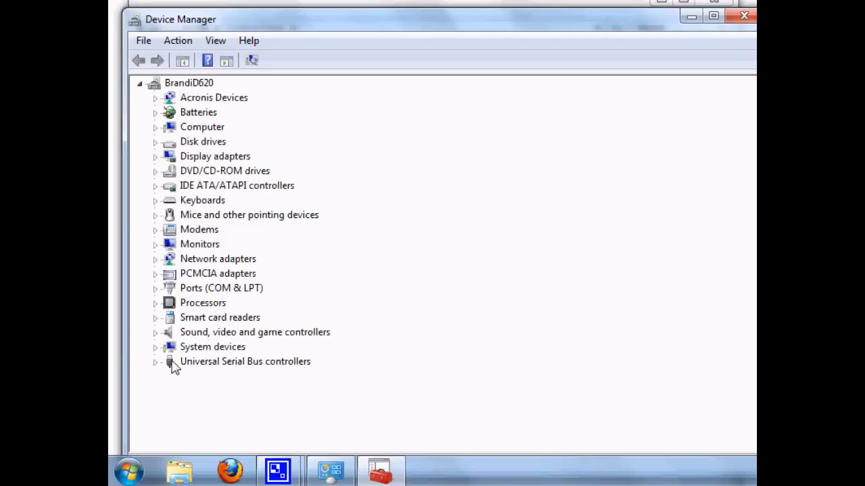
- Expand Universal Serial Bus controllers to reveal the USB Serial Converter
{"action": "left_click", "coordinate": [155, 361]}
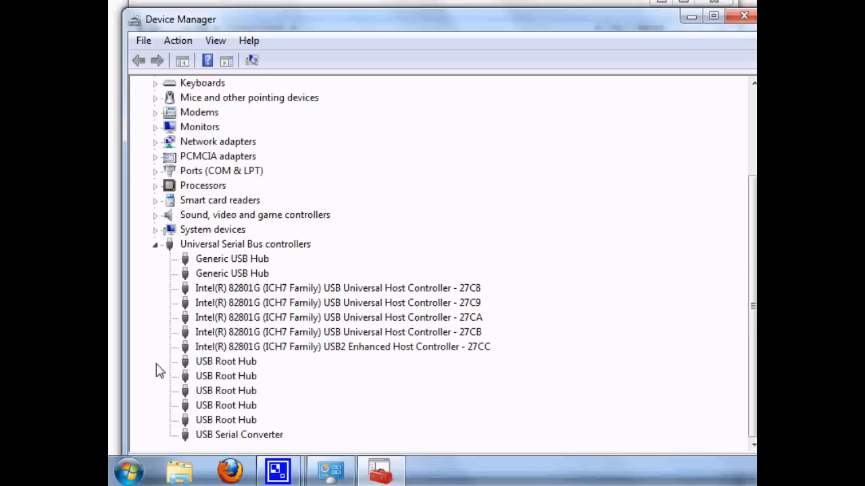
{"action": "mouse_move", "coordinate": [306, 301]}
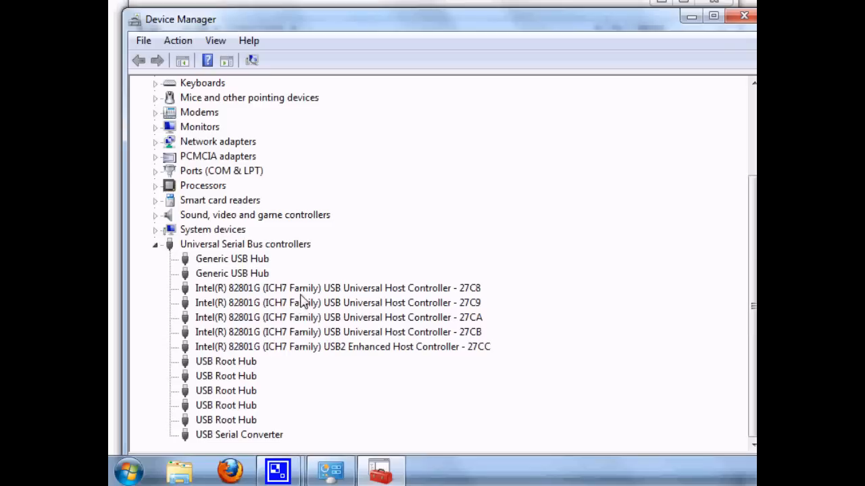
{"action": "mouse_move", "coordinate": [568, 339]}
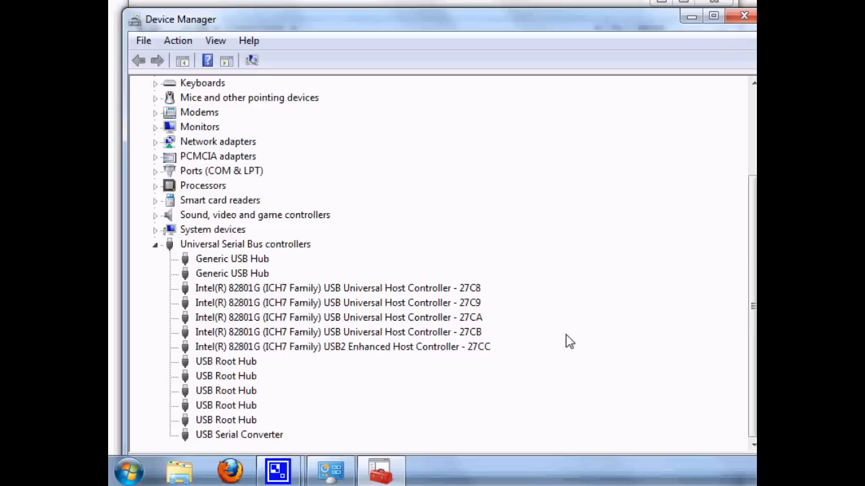
{"action": "mouse_move", "coordinate": [218, 250]}
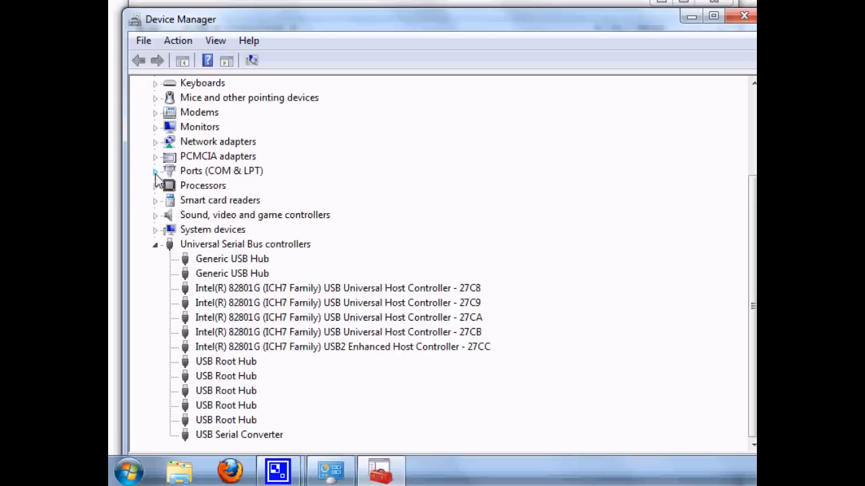
- Expand Ports (COM & LPT) to find USB Serial Port (COM4), then collapse Universal Serial Bus controllers
{"action": "left_click", "coordinate": [156, 170]}
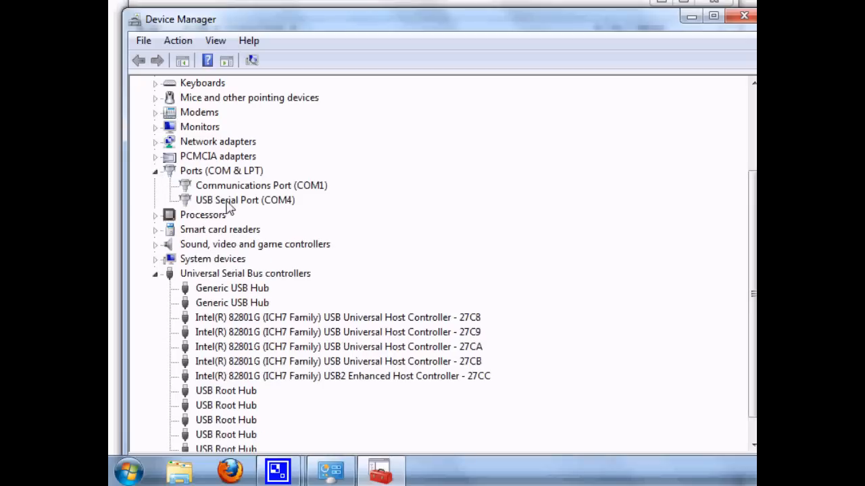
{"action": "left_click", "coordinate": [246, 200]}
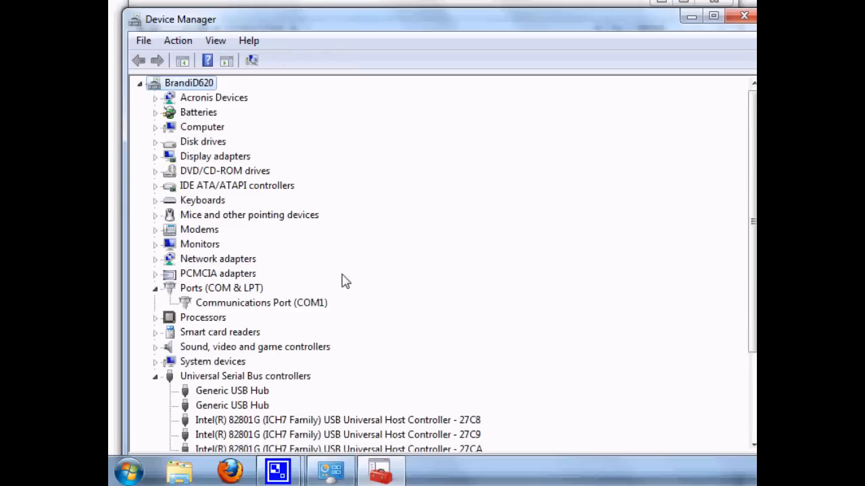
{"action": "mouse_move", "coordinate": [157, 383]}
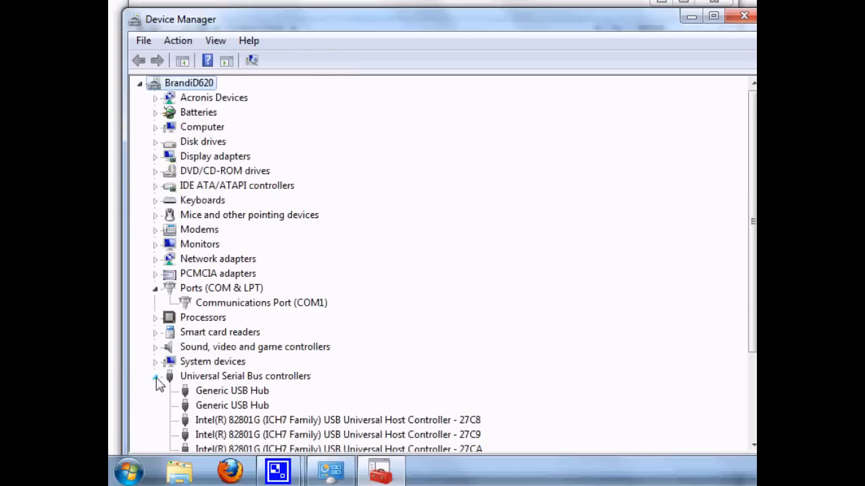
{"action": "left_click", "coordinate": [157, 377]}
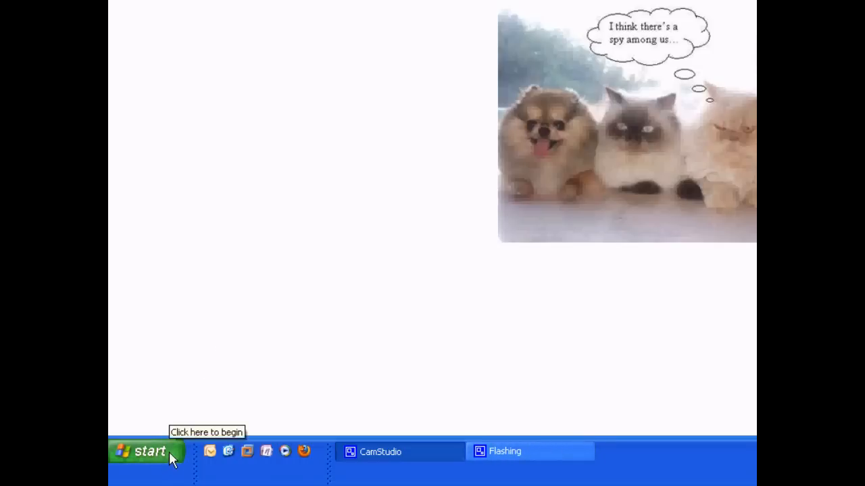
- Open Control Panel from the Windows XP Start menu
{"action": "left_click", "coordinate": [147, 451]}
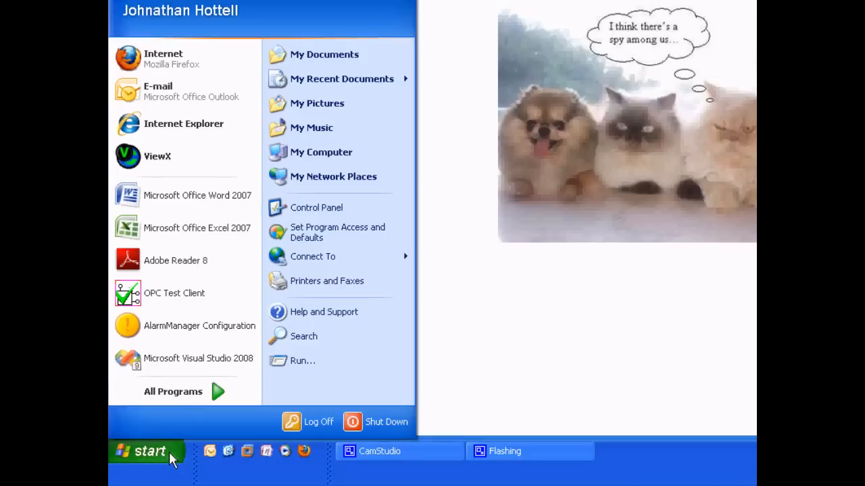
{"action": "mouse_move", "coordinate": [316, 208]}
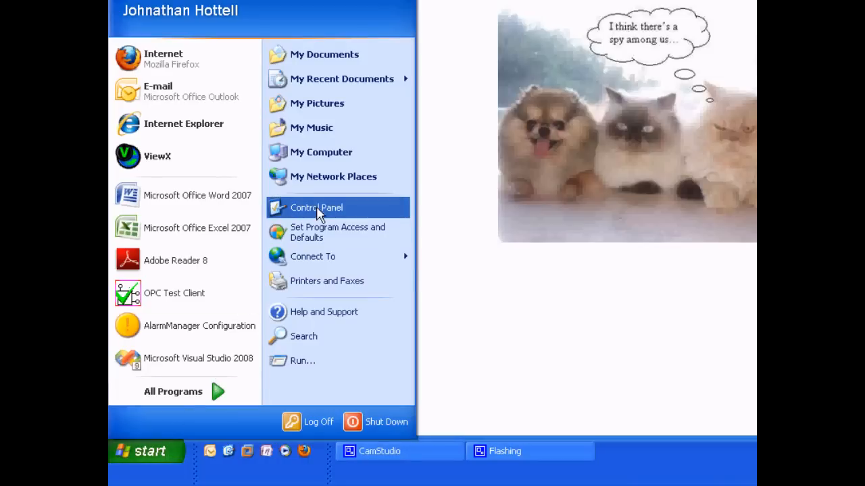
{"action": "mouse_move", "coordinate": [318, 211]}
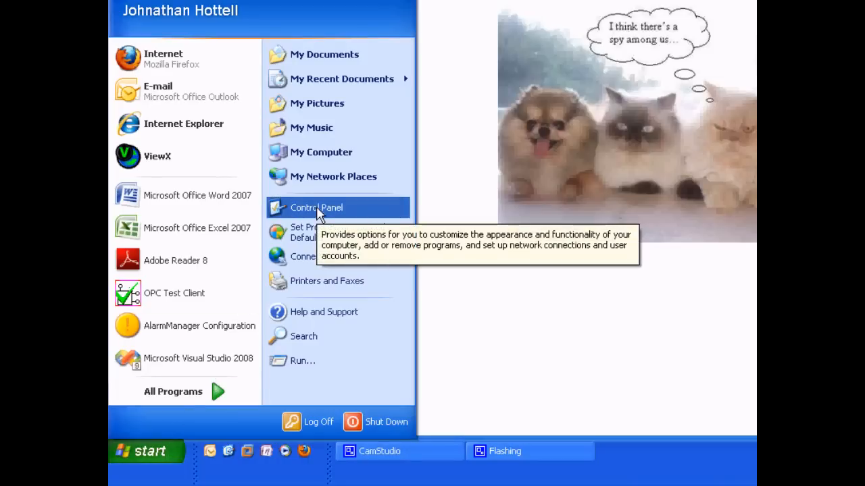
{"action": "left_click", "coordinate": [315, 207]}
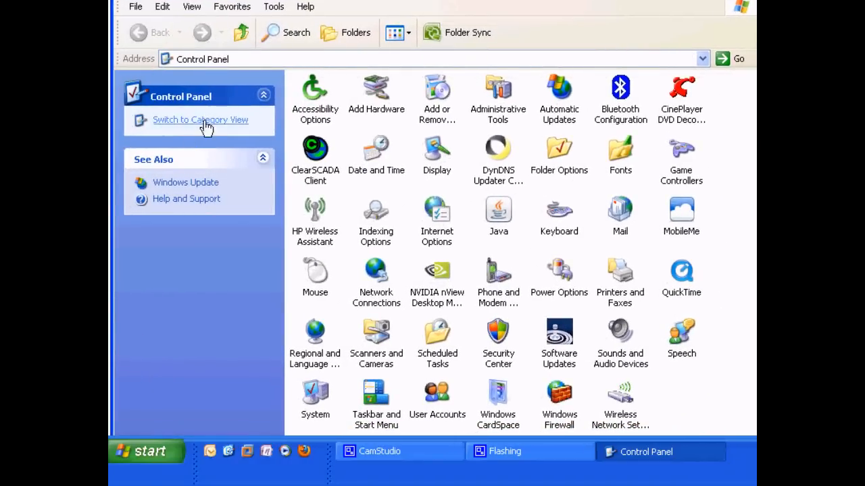
- Toggle Control Panel to Category then Classic view, and open System Properties
{"action": "left_click", "coordinate": [200, 119]}
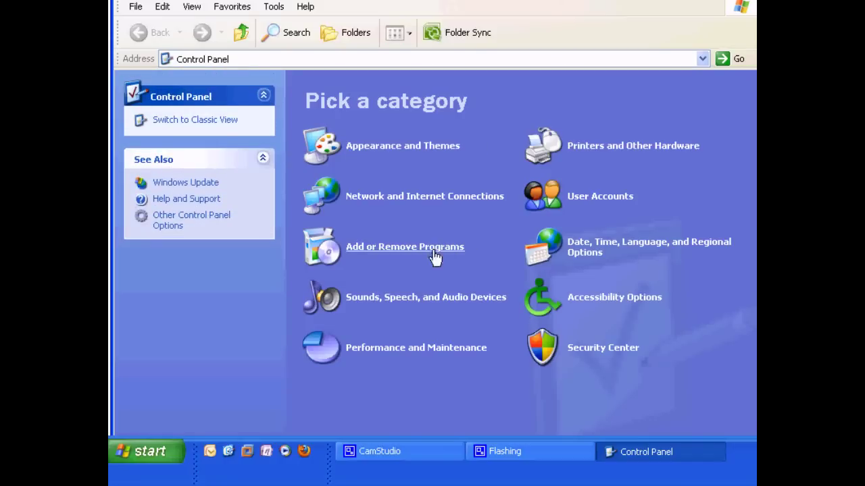
{"action": "mouse_move", "coordinate": [216, 125]}
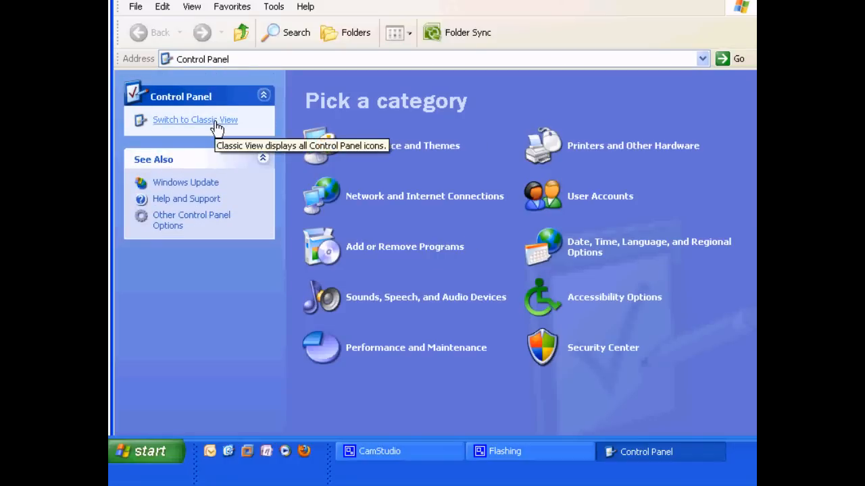
{"action": "left_click", "coordinate": [195, 119]}
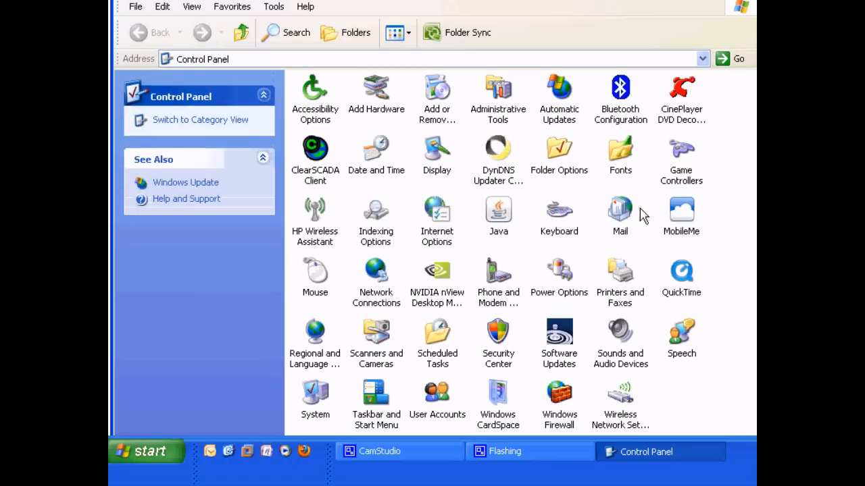
{"action": "mouse_move", "coordinate": [416, 342]}
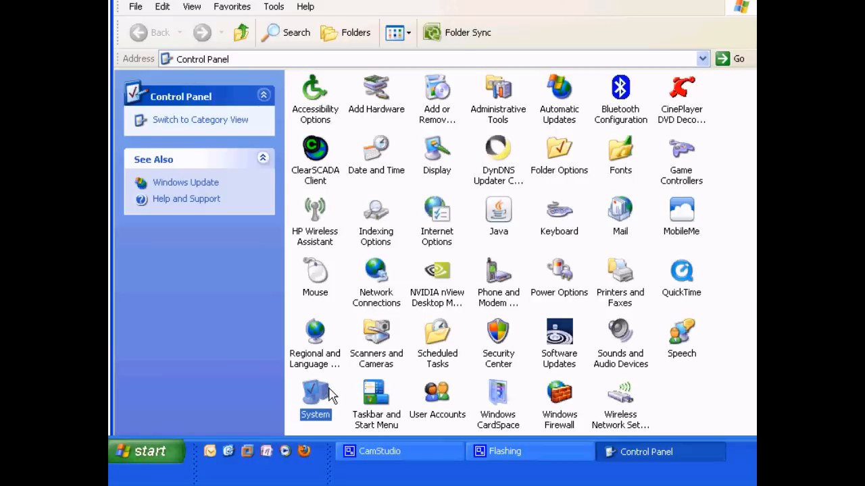
{"action": "double_click", "coordinate": [314, 389]}
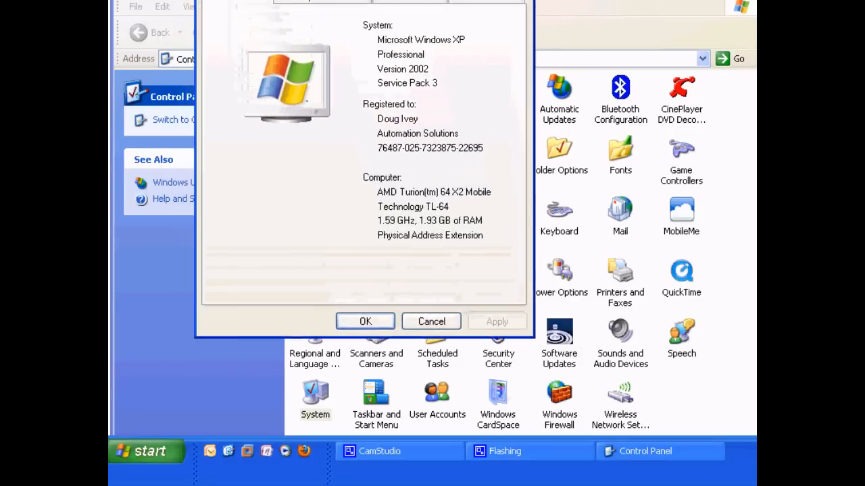
- Switch System Properties to the Hardware tab showing the Device Manager button
{"action": "left_click", "coordinate": [419, 63]}
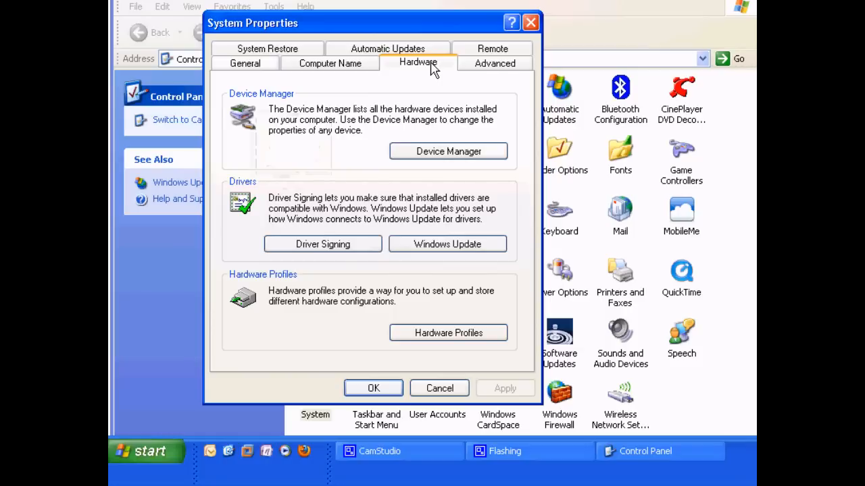
{"action": "mouse_move", "coordinate": [456, 156]}
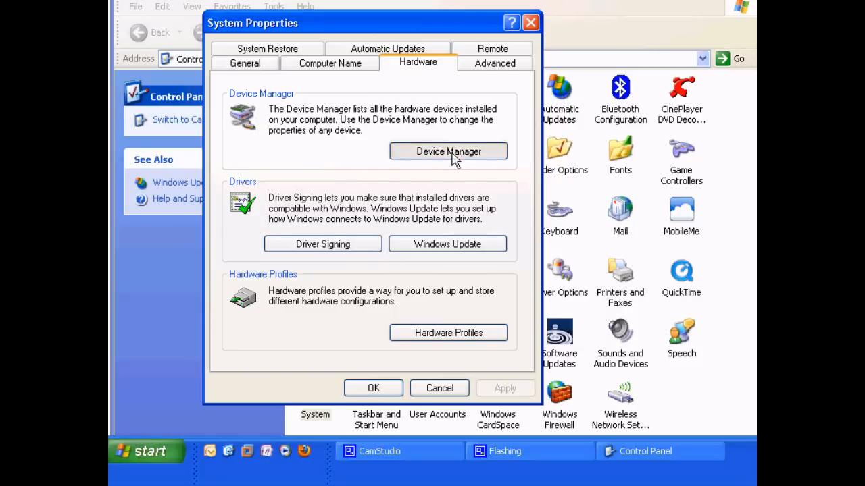